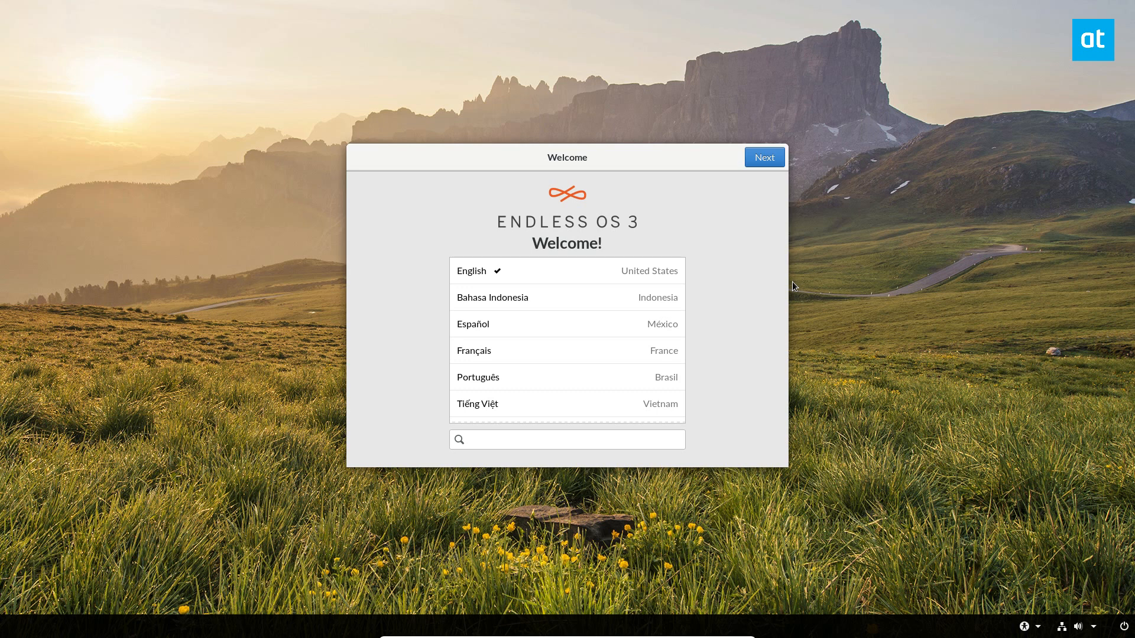
Keep English as the installer language and continue past the Welcome screen.
click(492, 297)
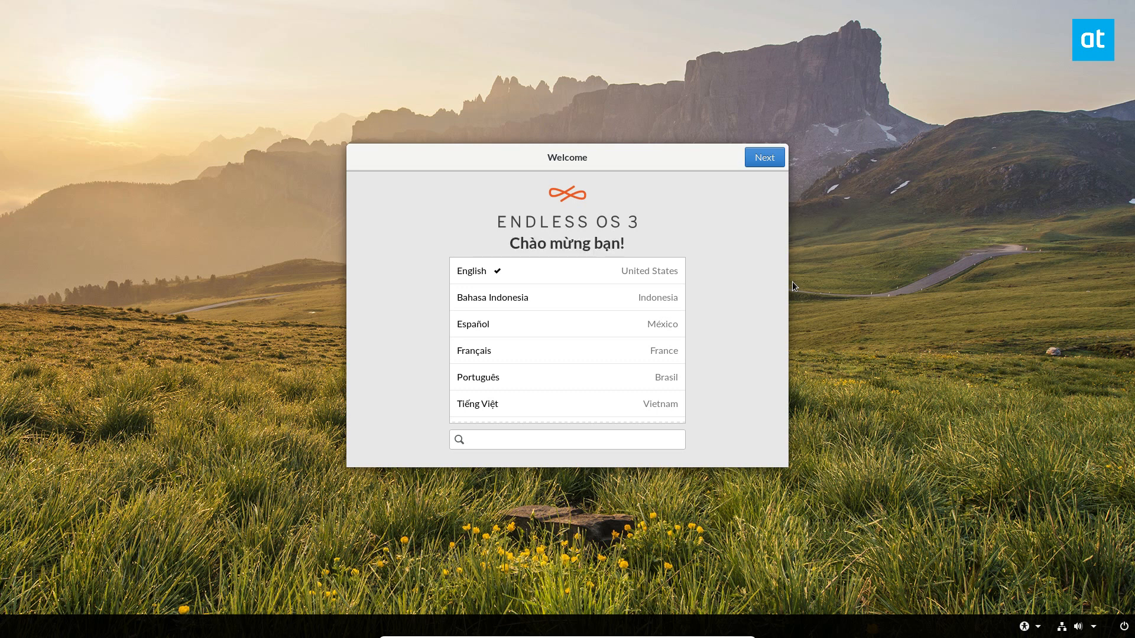
mouse_move(419, 94)
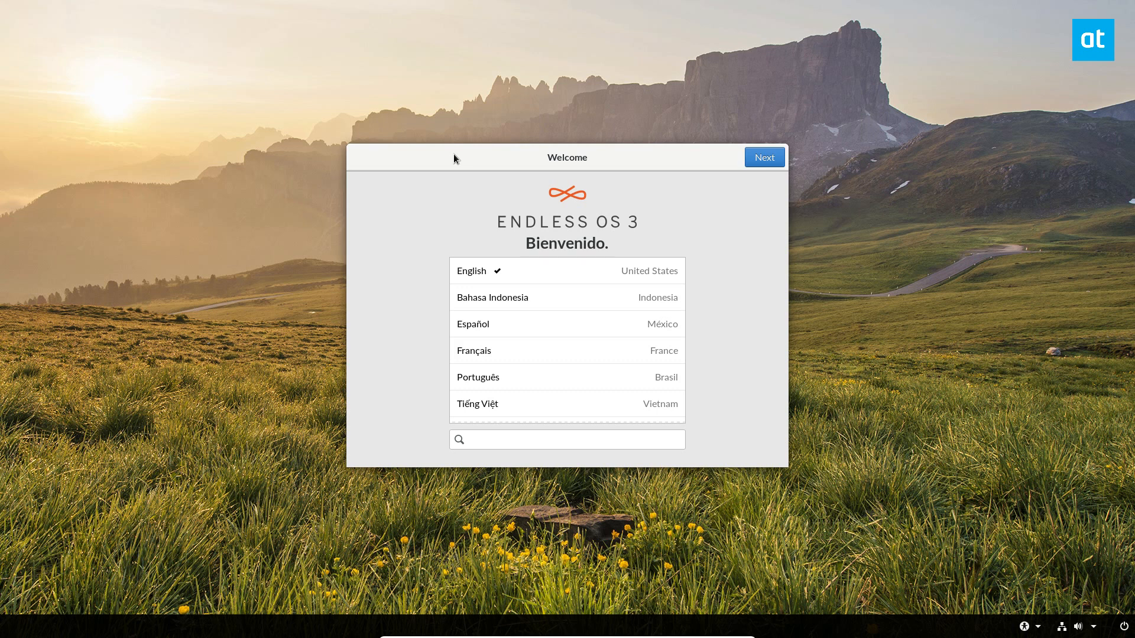
click(473, 350)
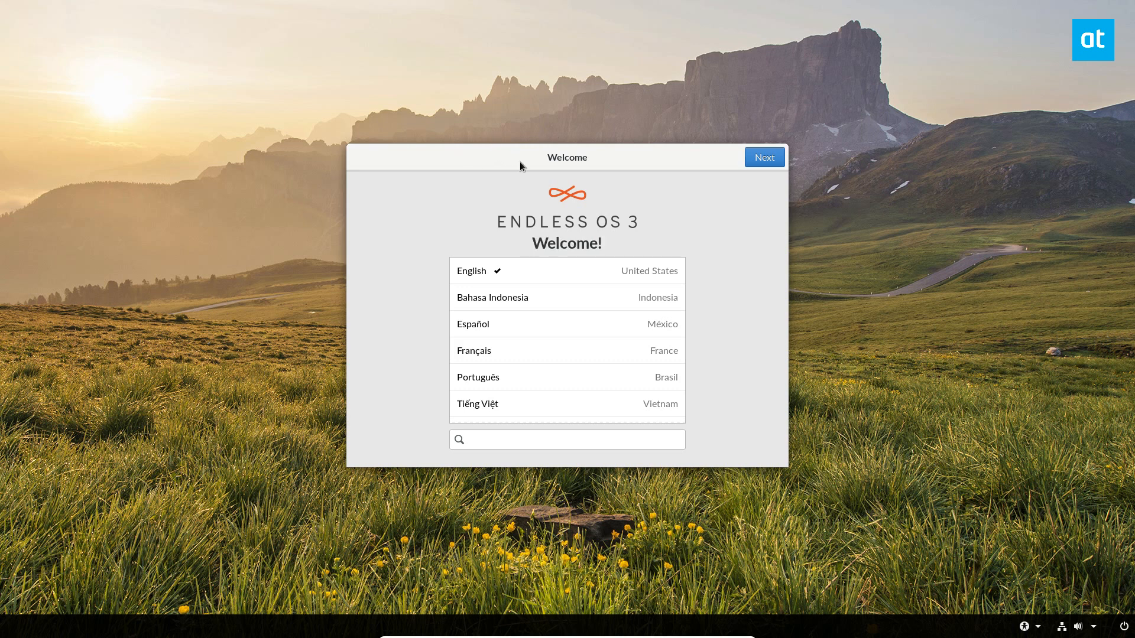
mouse_move(526, 271)
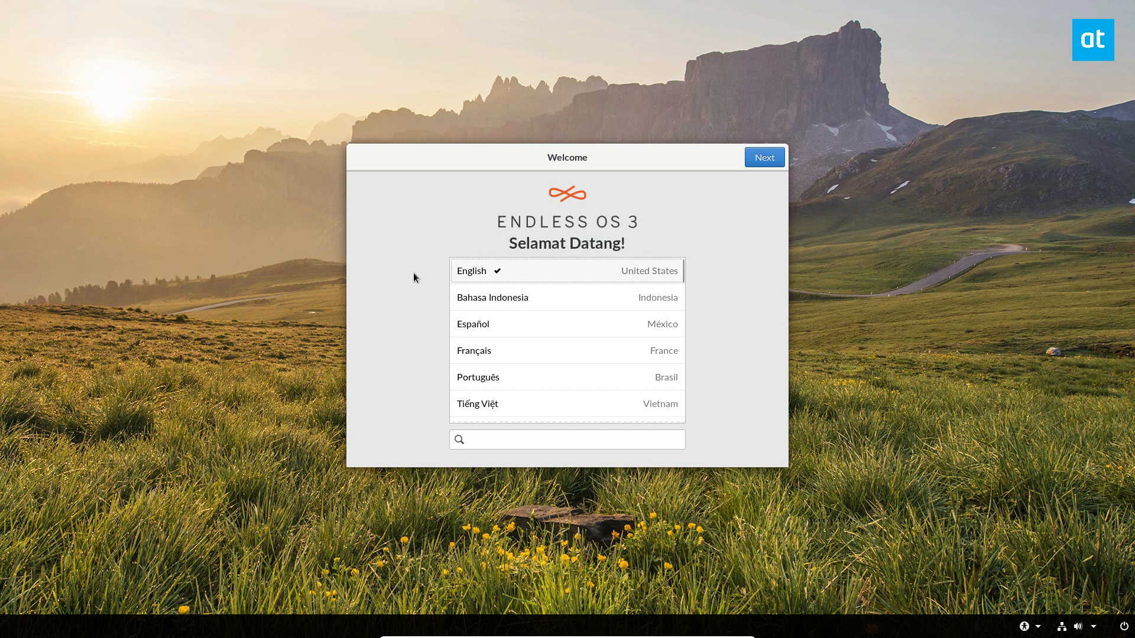
mouse_move(729, 183)
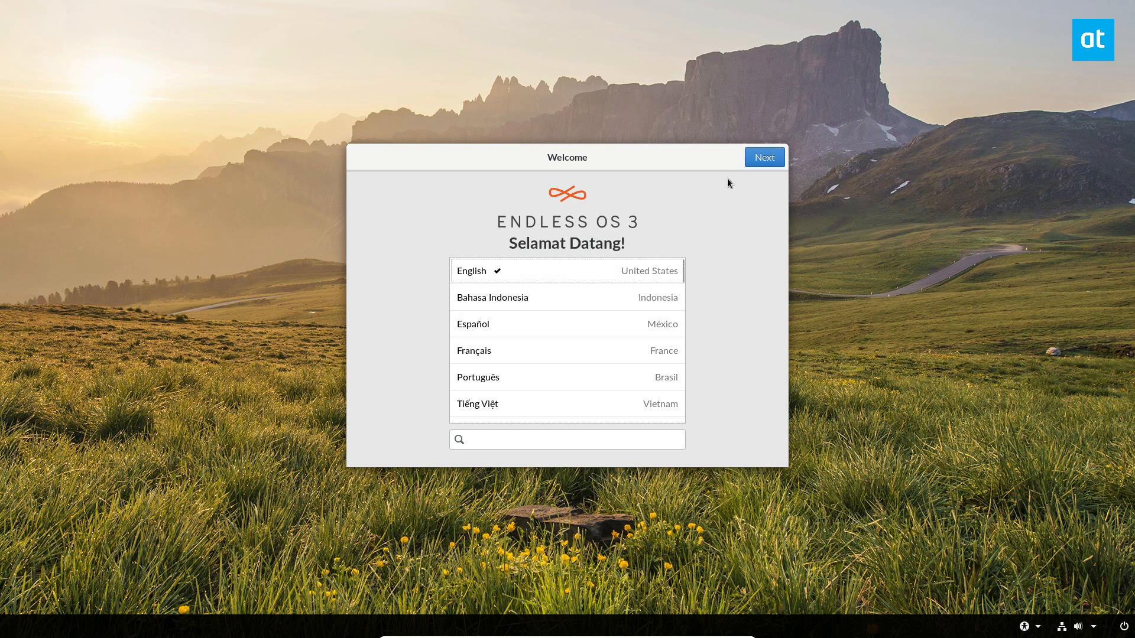
click(763, 157)
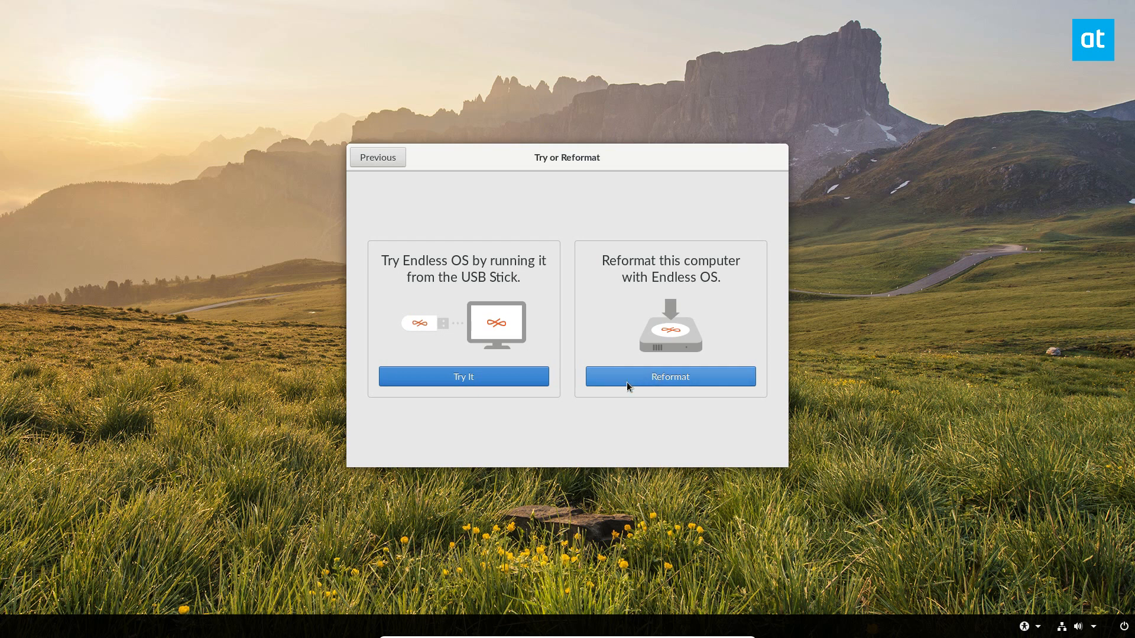
mouse_move(488, 351)
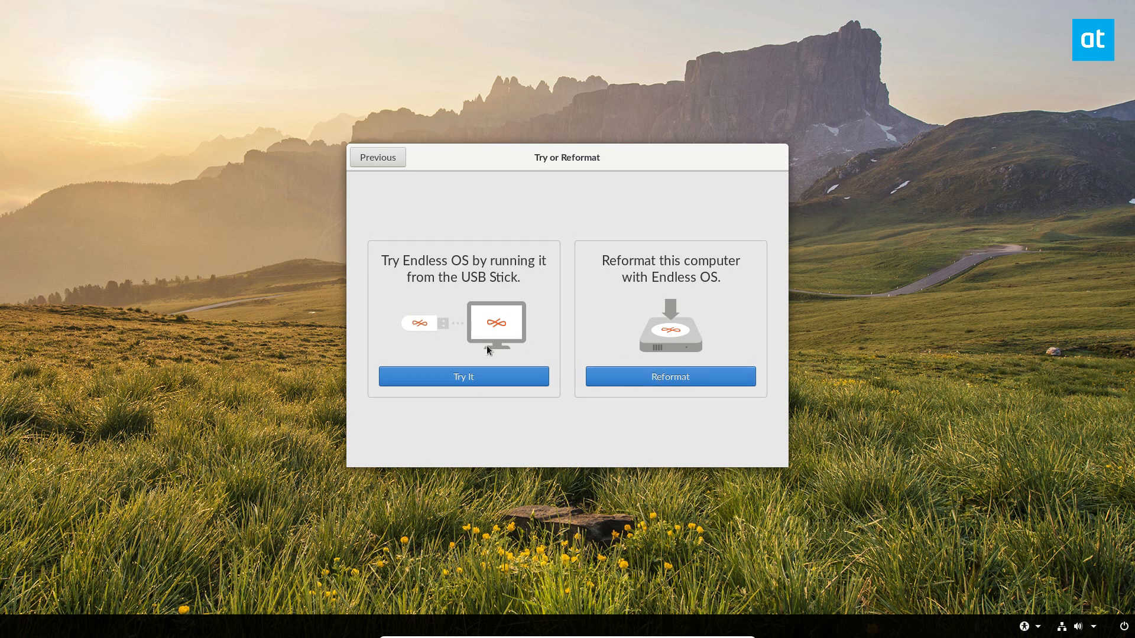
mouse_move(462, 377)
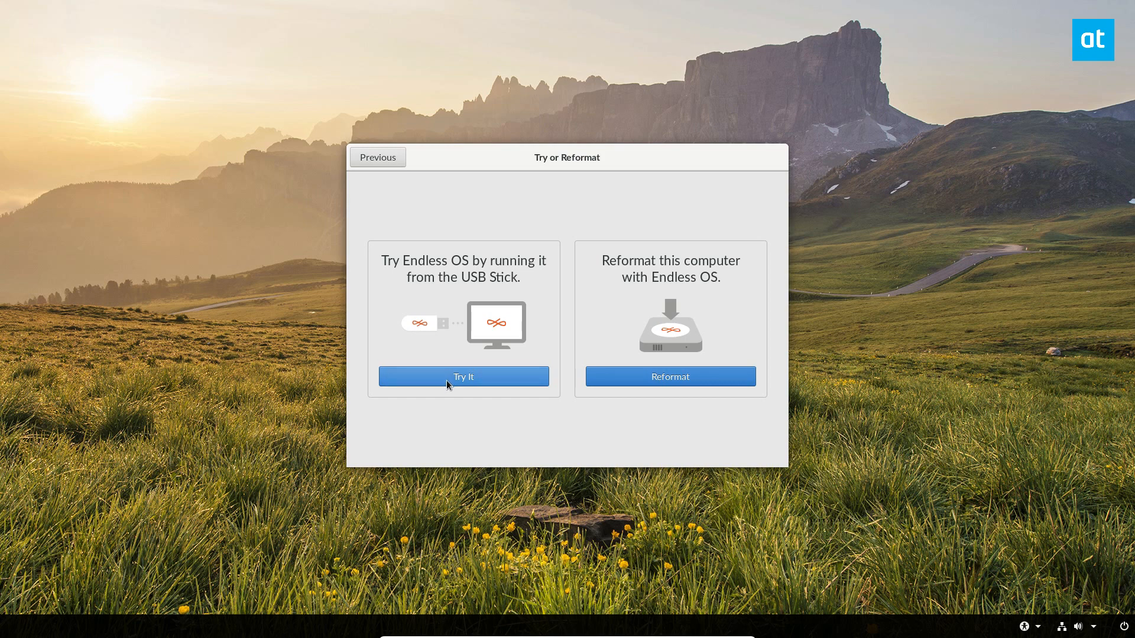
mouse_move(675, 436)
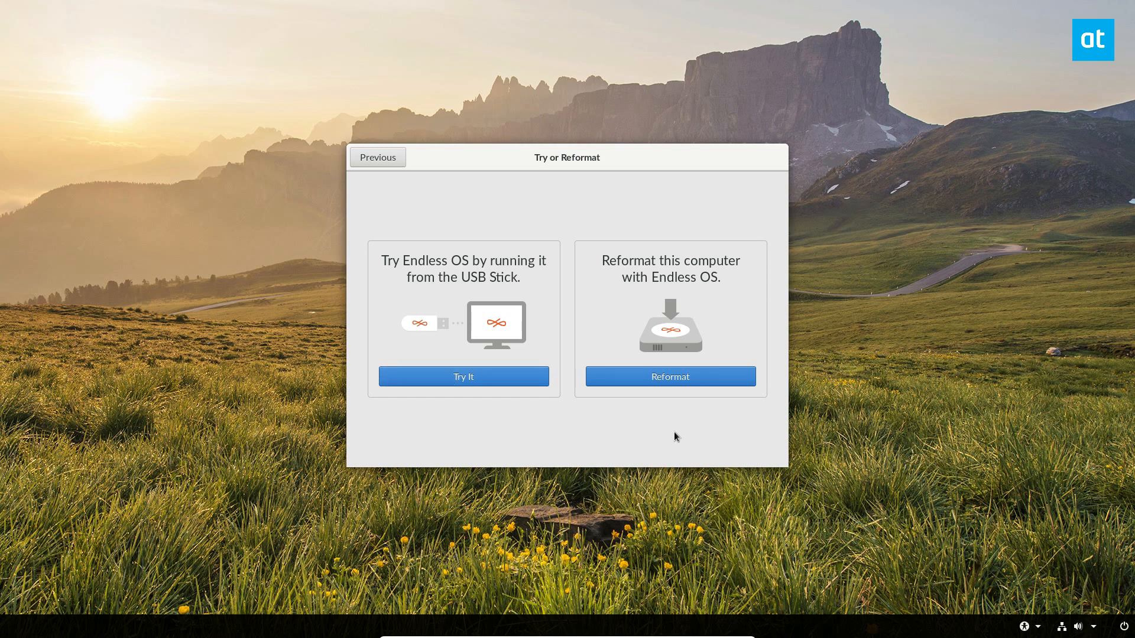
mouse_move(670, 377)
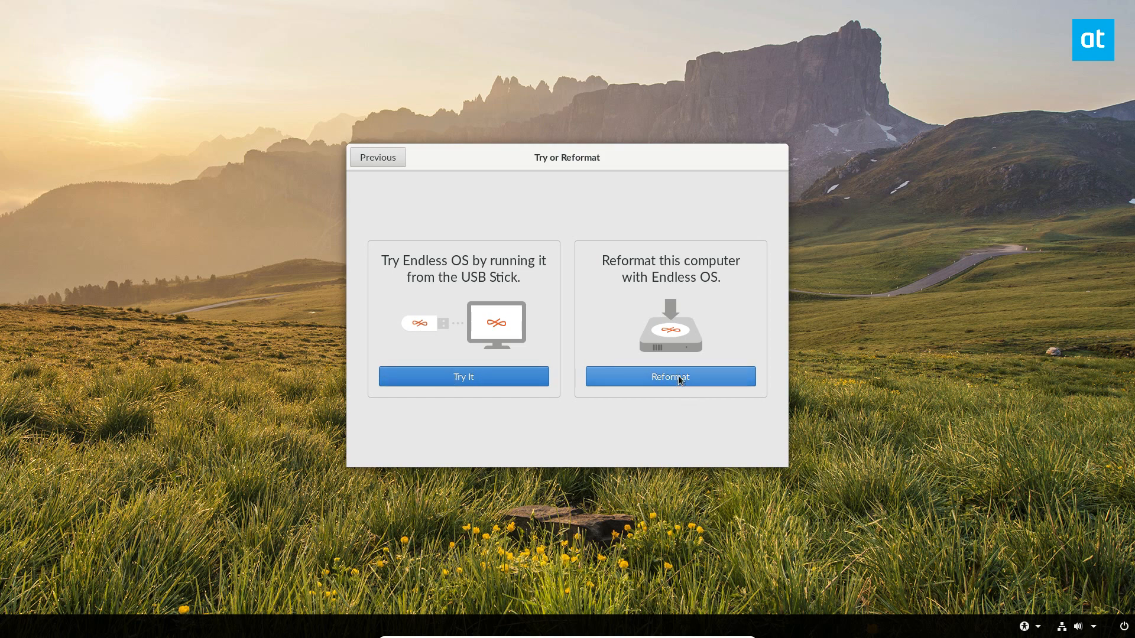
Choose 'Reformat this computer with Endless OS'.
click(669, 376)
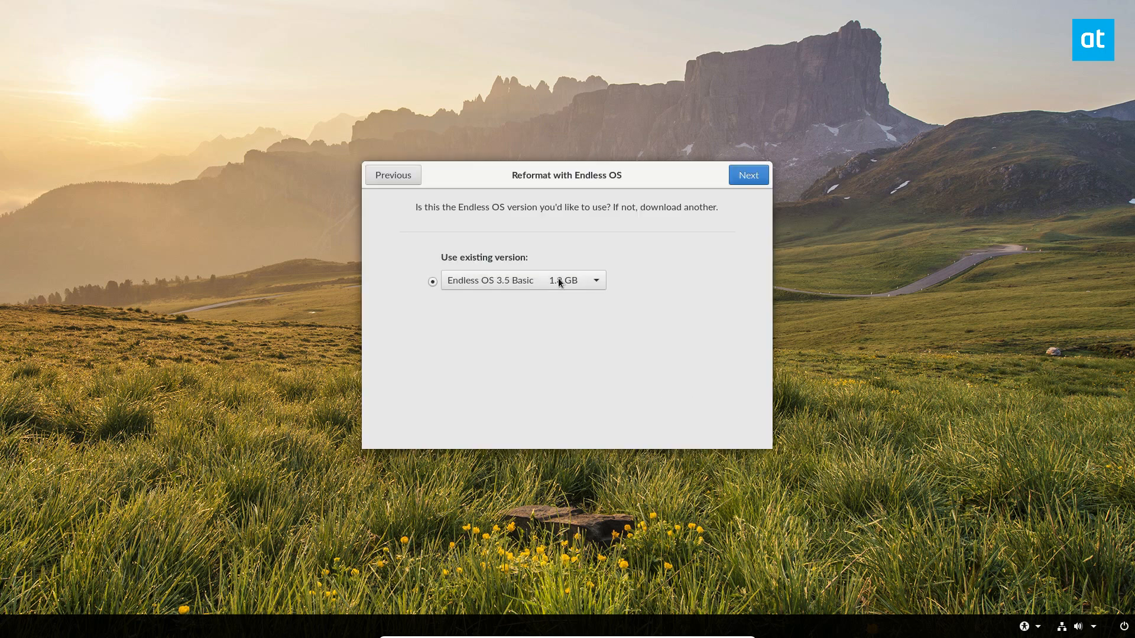
mouse_move(675, 341)
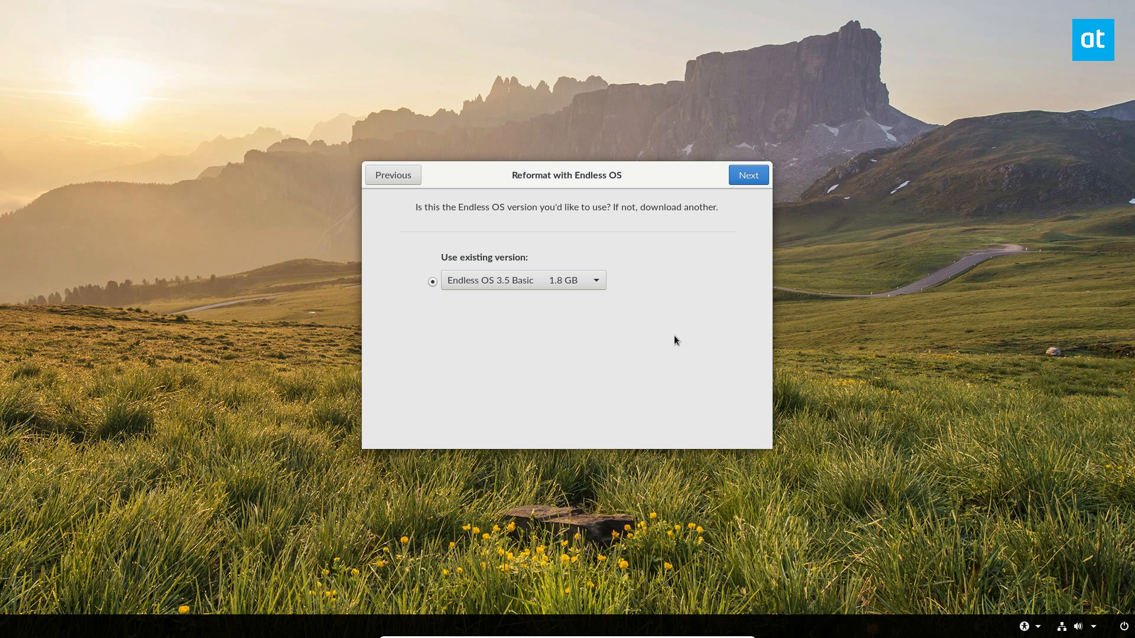
mouse_move(708, 311)
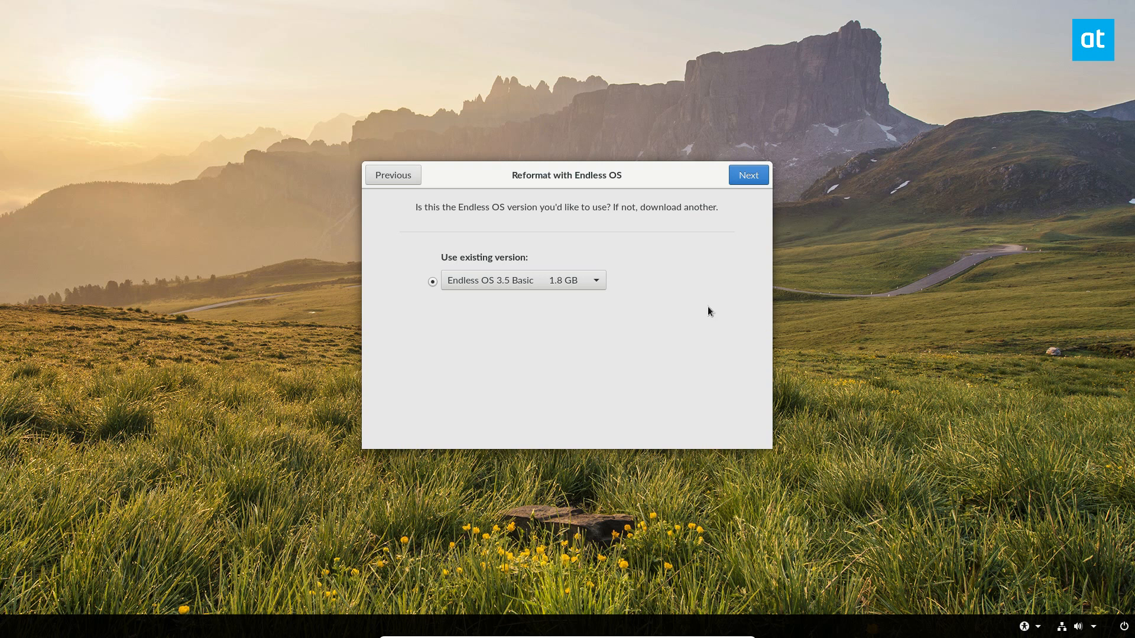
mouse_move(740, 273)
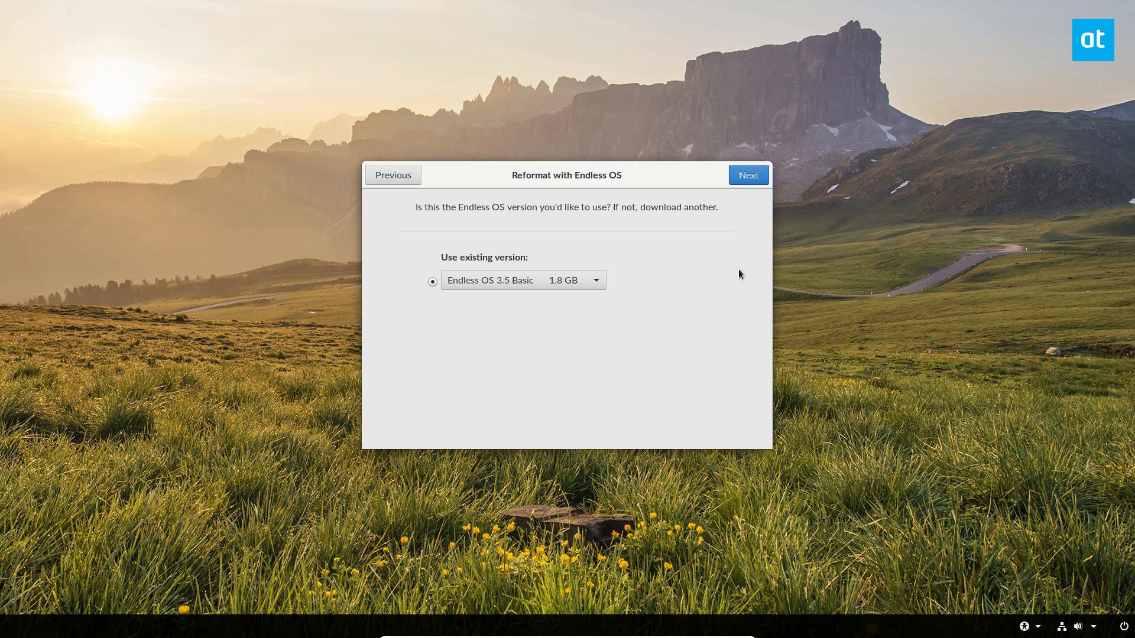
mouse_move(513, 286)
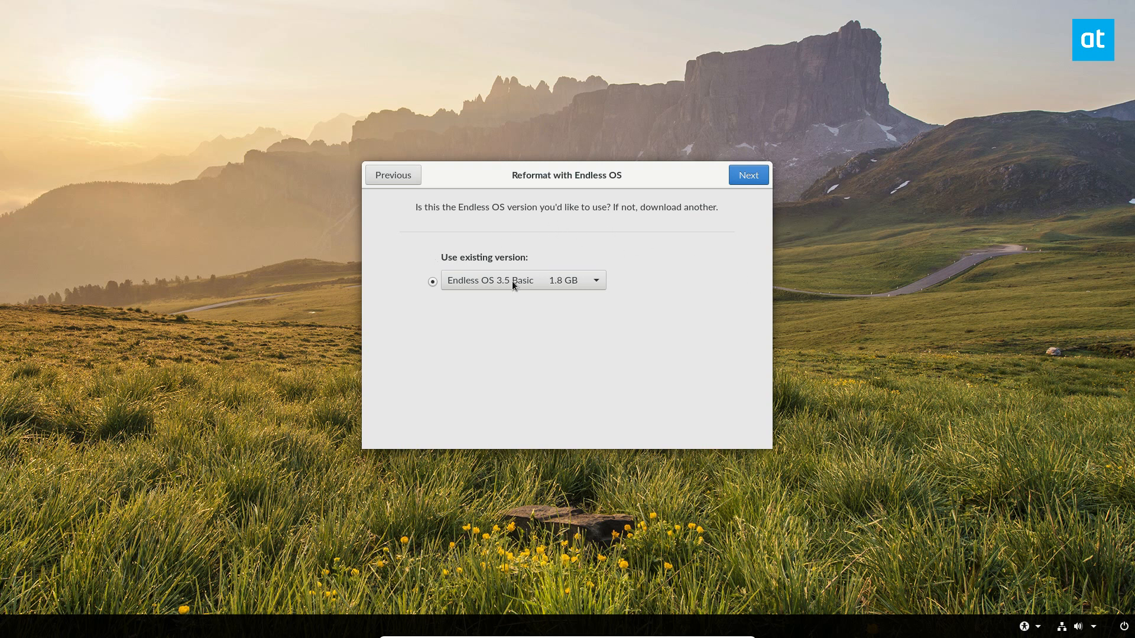
mouse_move(492, 300)
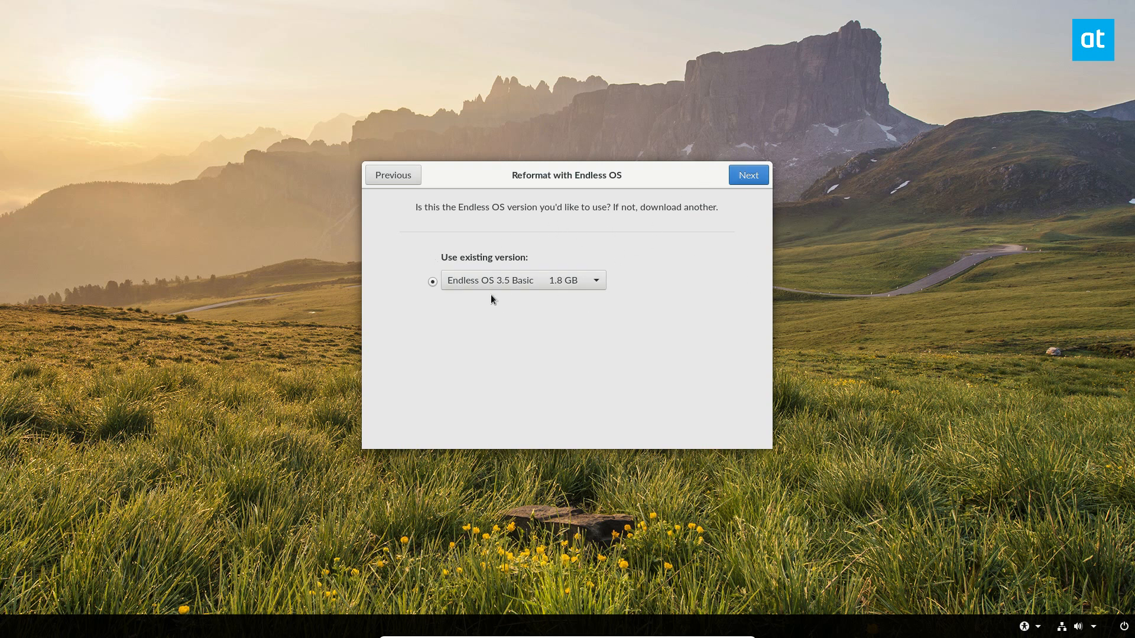
mouse_move(542, 257)
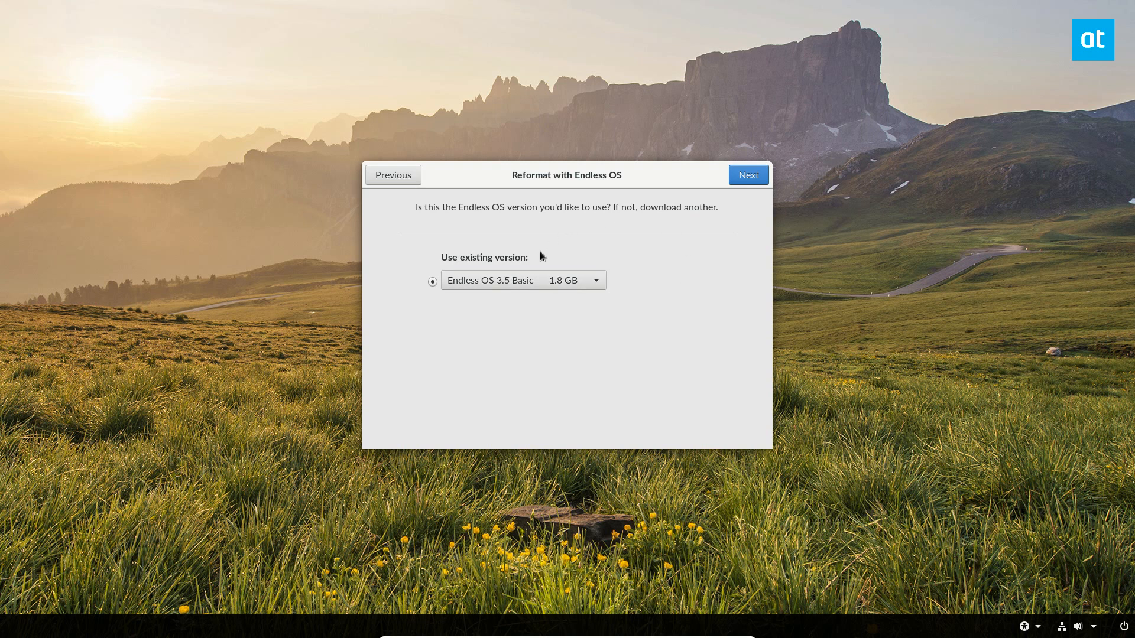
Keep Endless OS 3.5 Basic, accept both erase confirmations, and start reformatting.
click(748, 175)
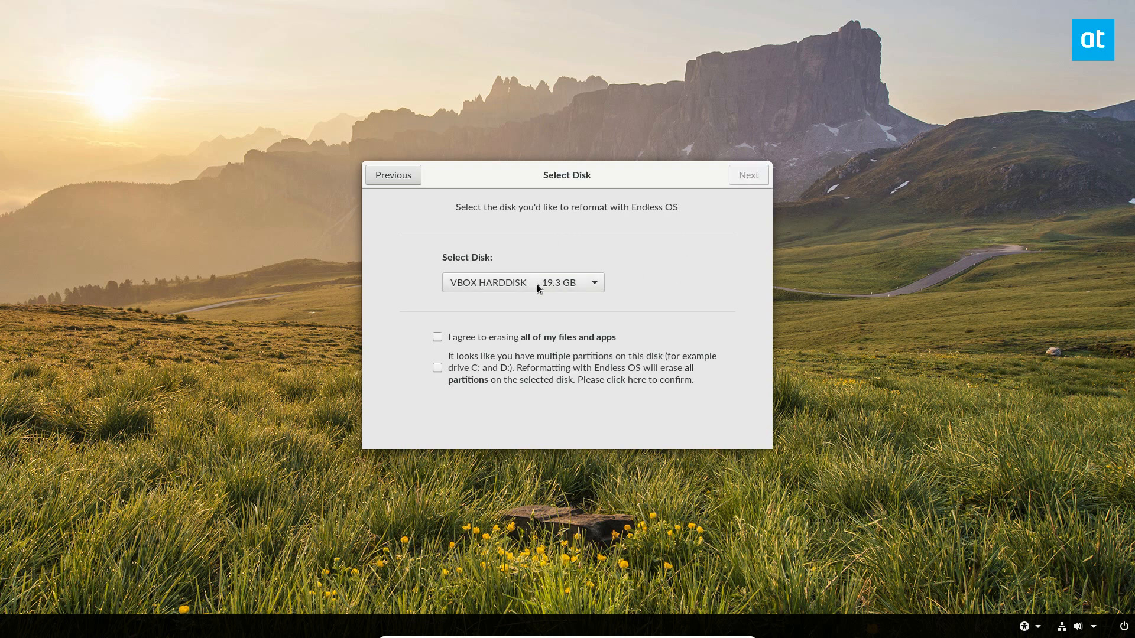
mouse_move(523, 298)
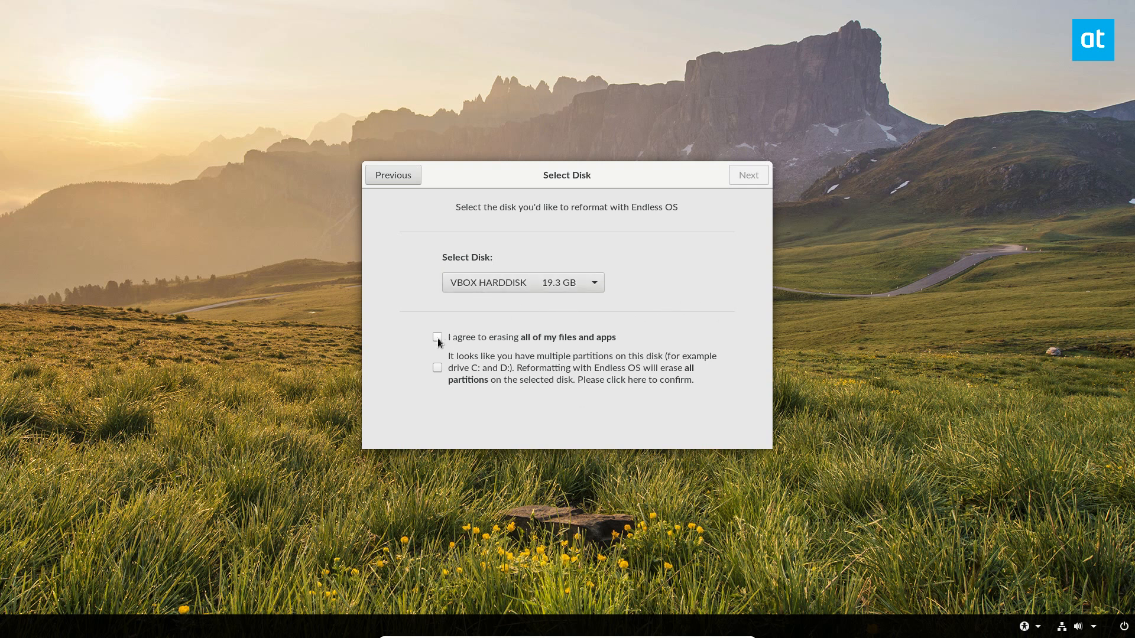
click(437, 336)
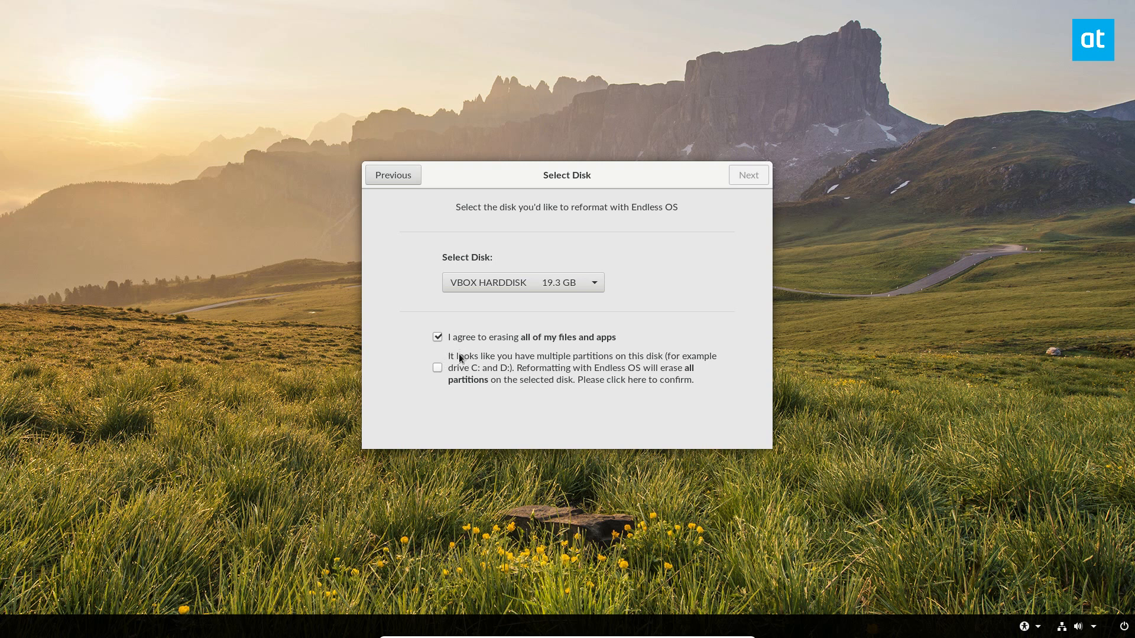
mouse_move(452, 380)
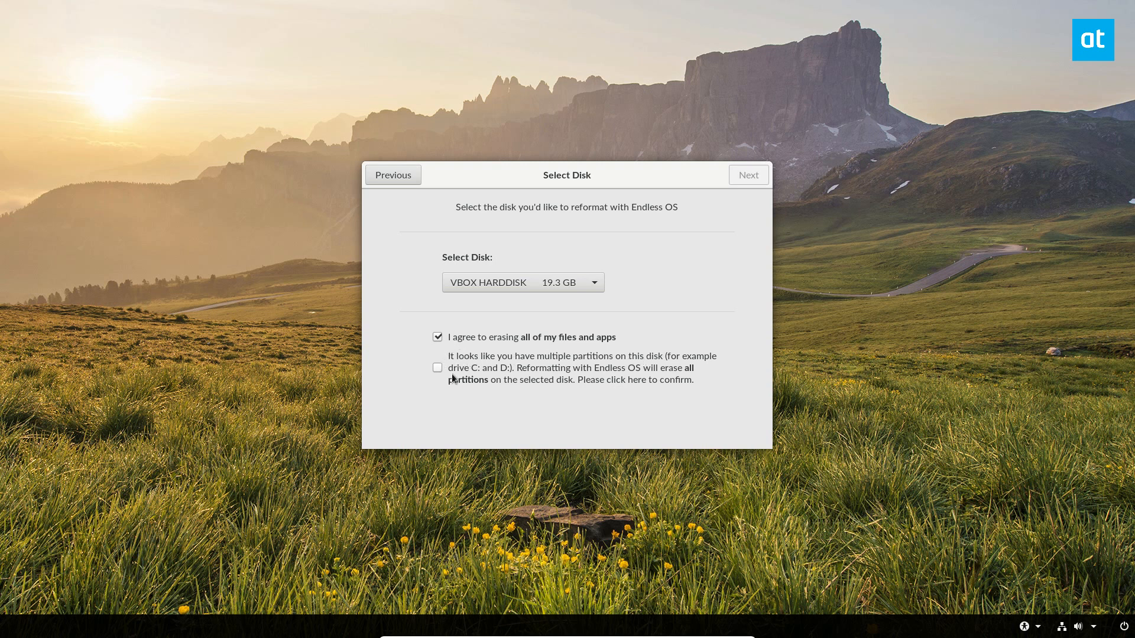
click(438, 367)
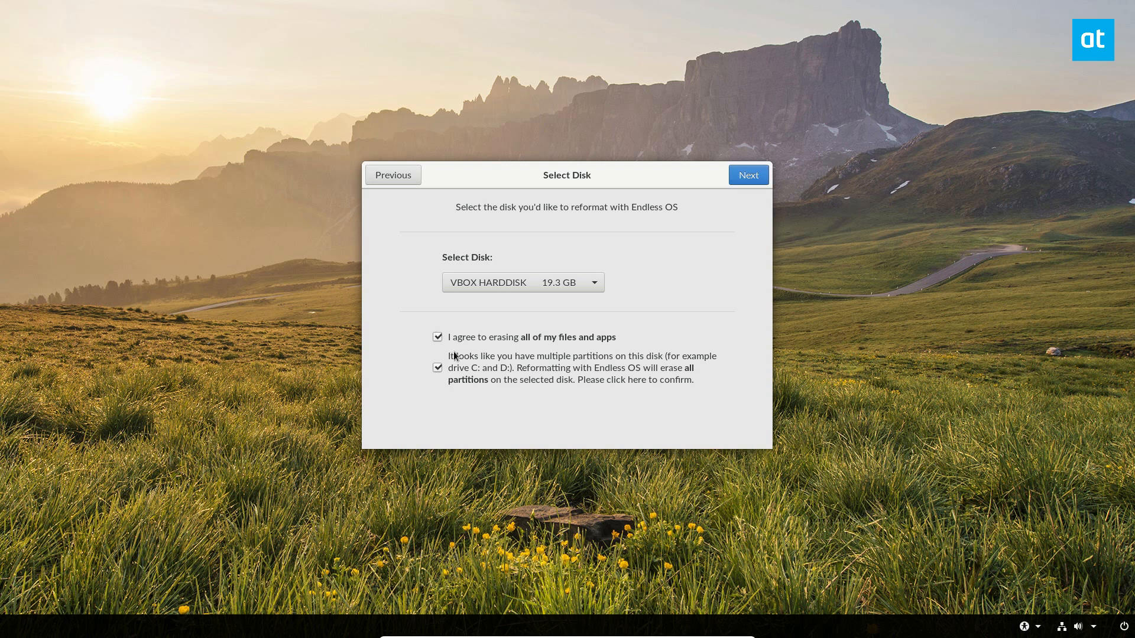
click(747, 174)
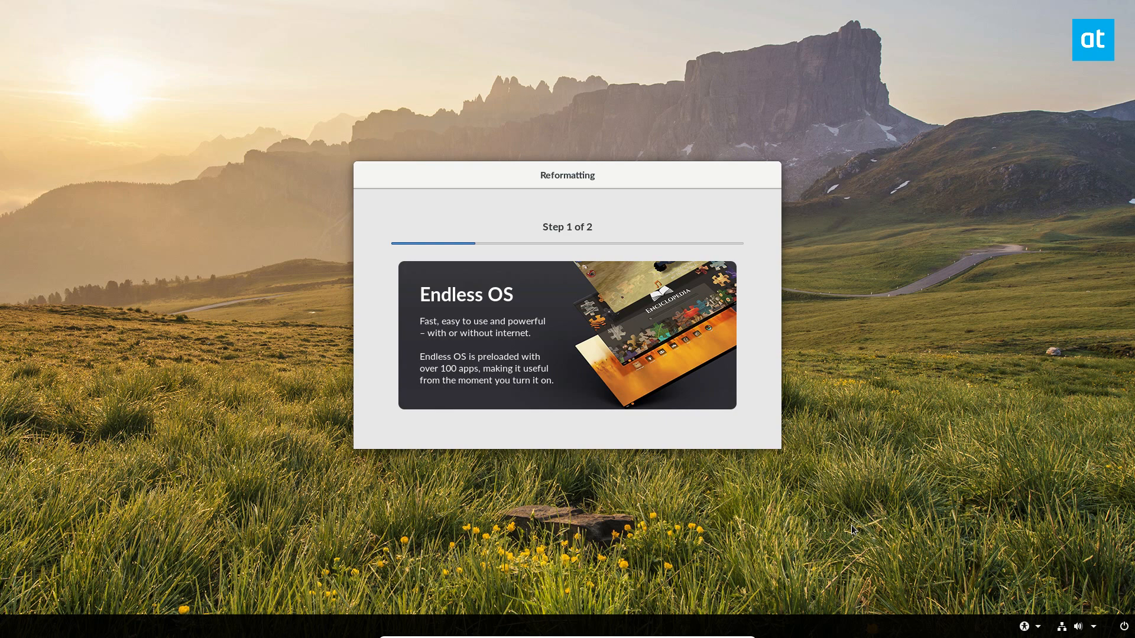
mouse_move(821, 460)
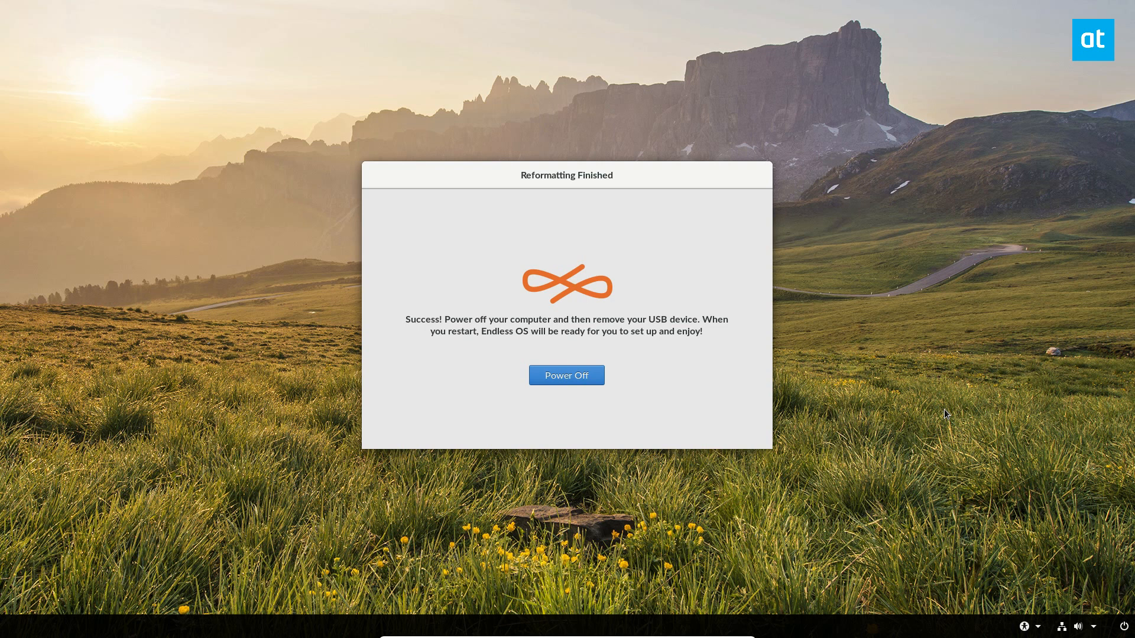
mouse_move(869, 188)
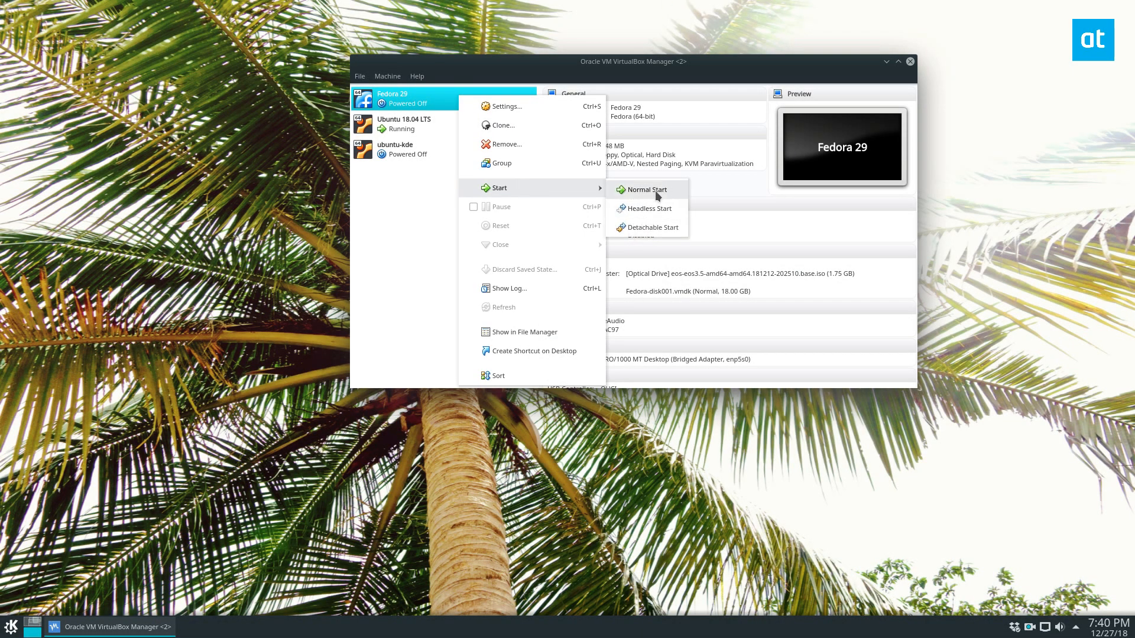
Start the Fedora 29 virtual machine with a Normal Start.
click(642, 189)
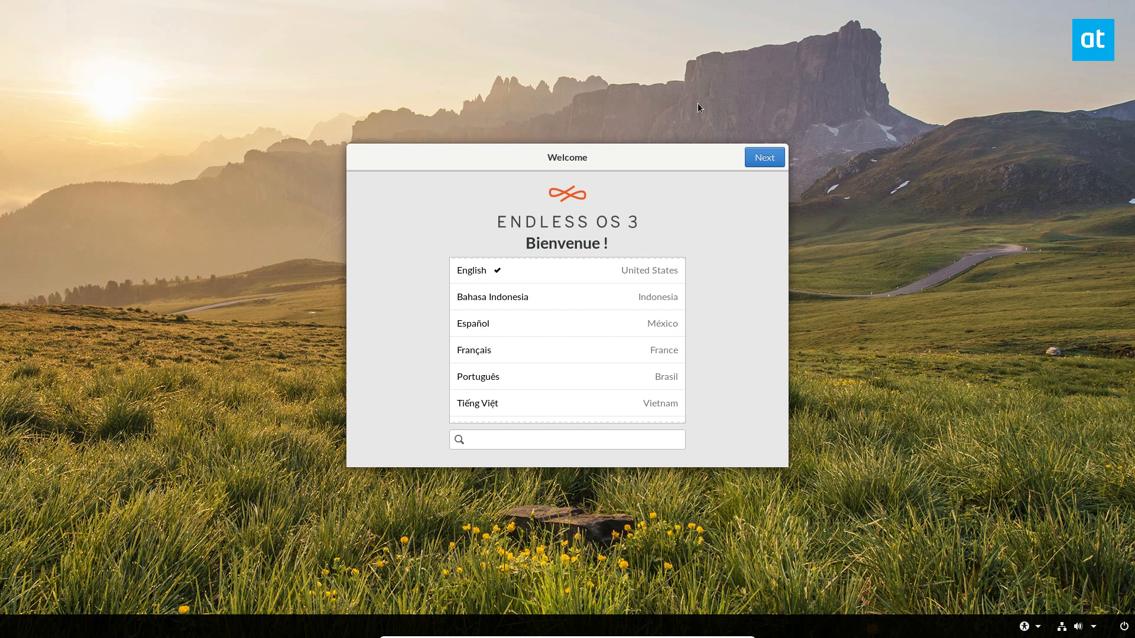
mouse_move(761, 212)
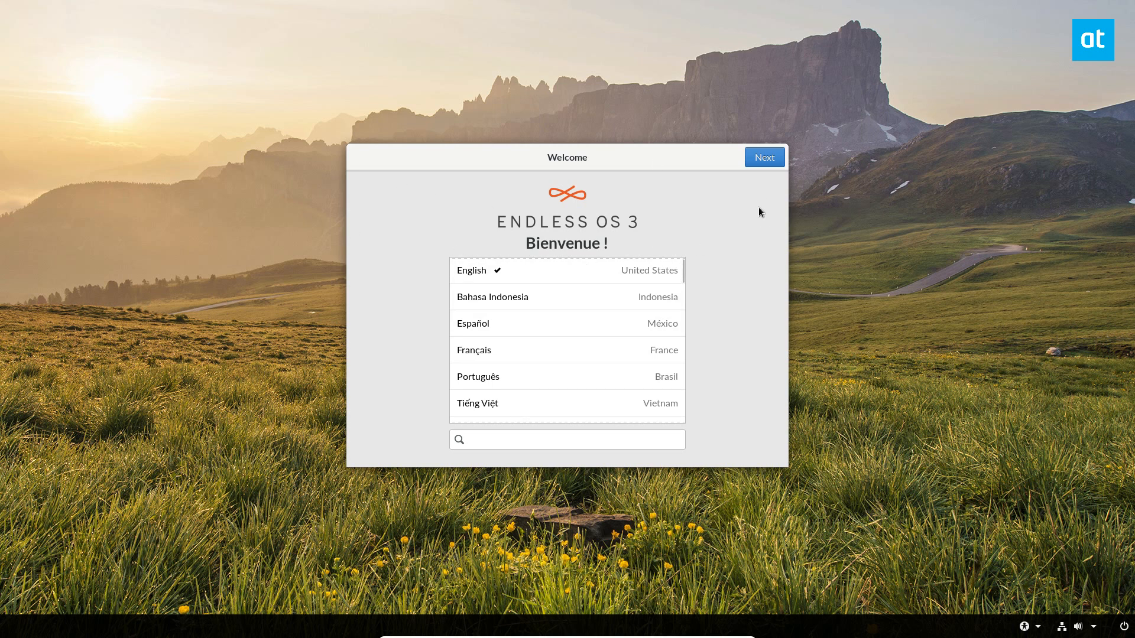
mouse_move(458, 174)
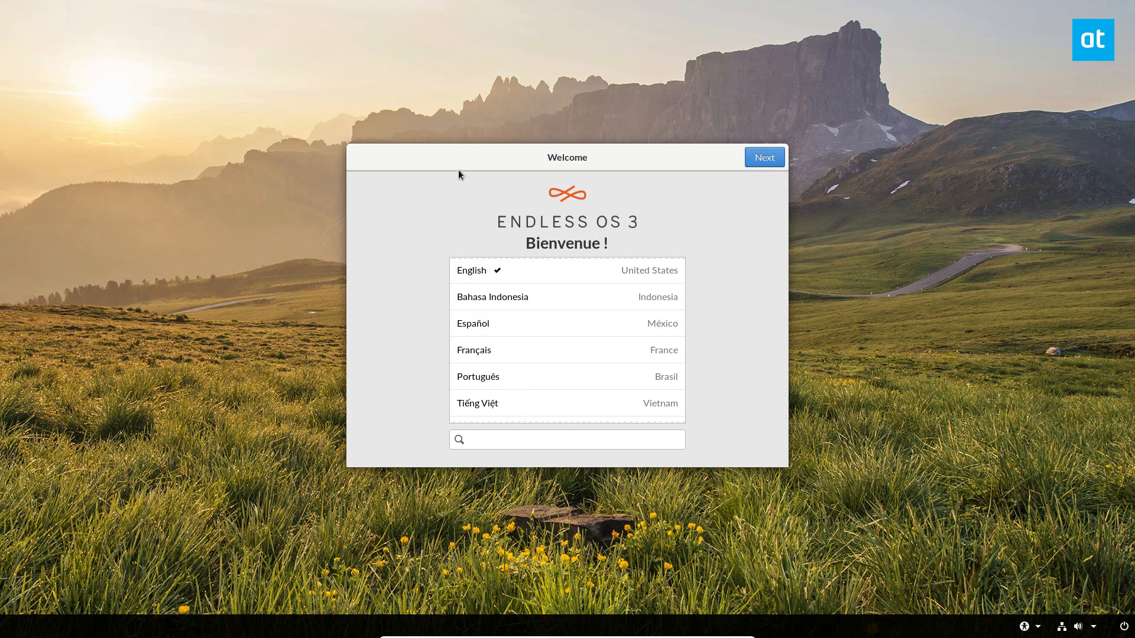
Keep English as the language and English (US) as the keyboard layout.
click(764, 158)
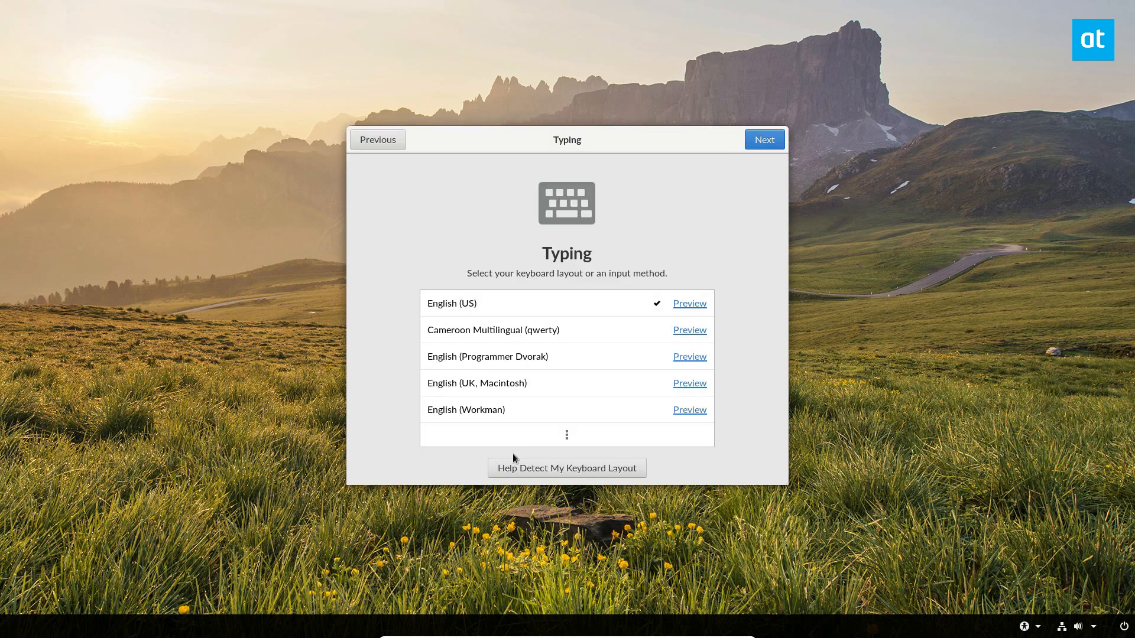
mouse_move(359, 420)
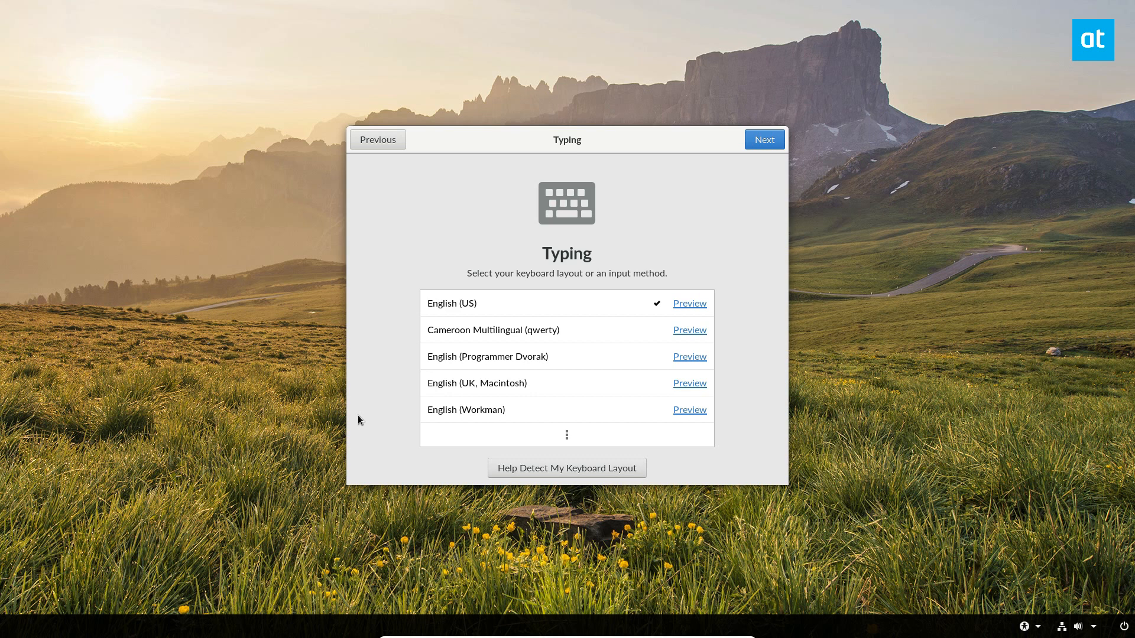
mouse_move(919, 6)
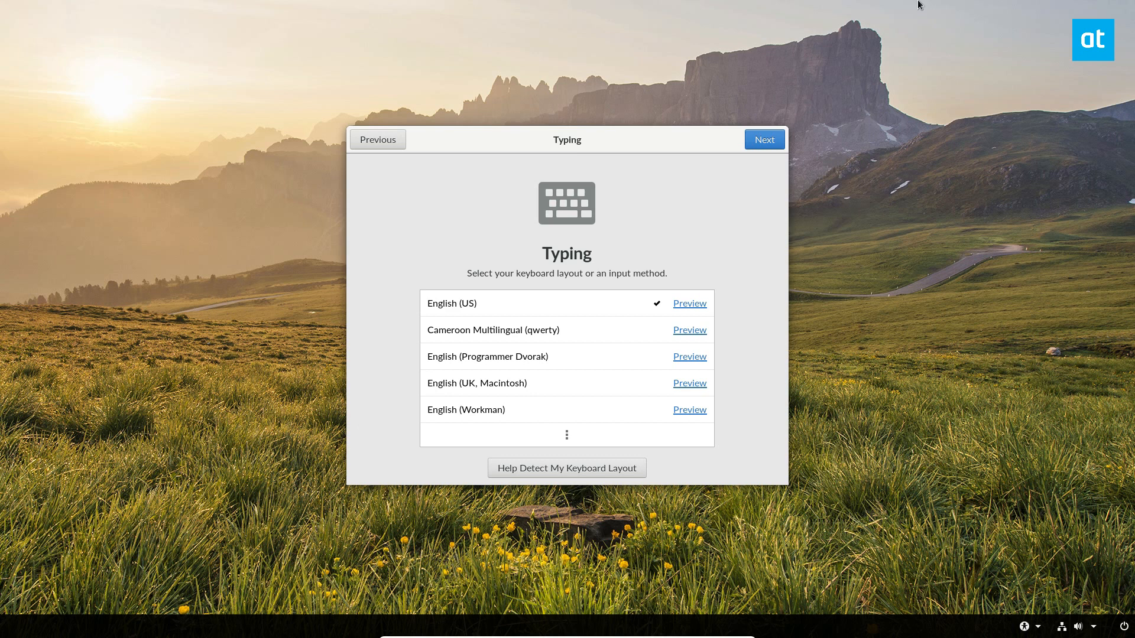
mouse_move(577, 389)
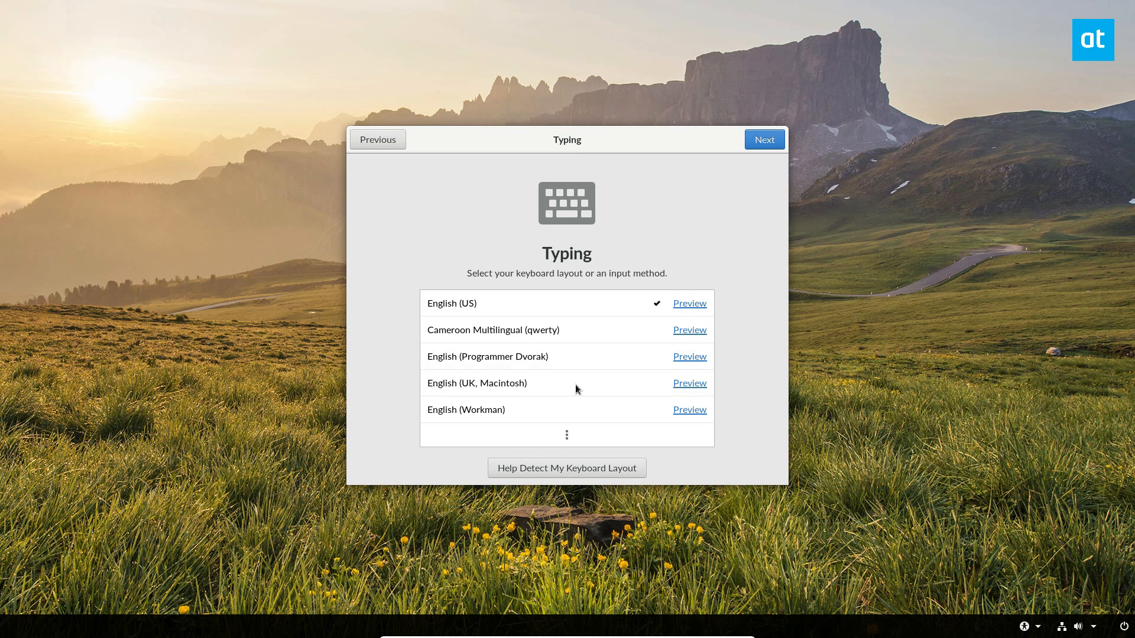
mouse_move(770, 193)
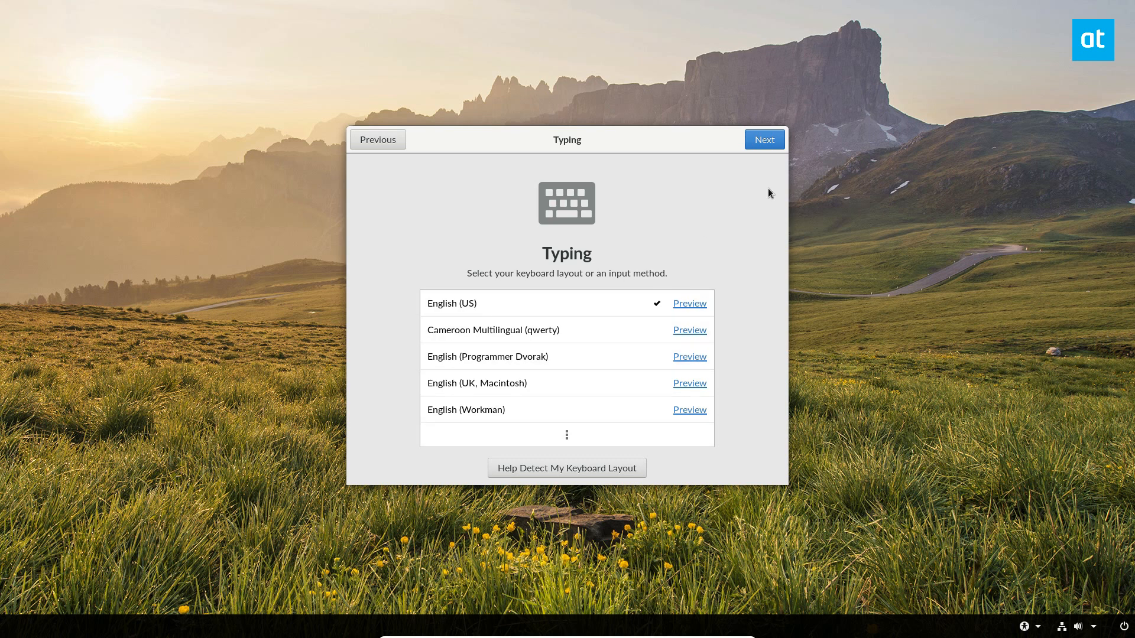
click(764, 139)
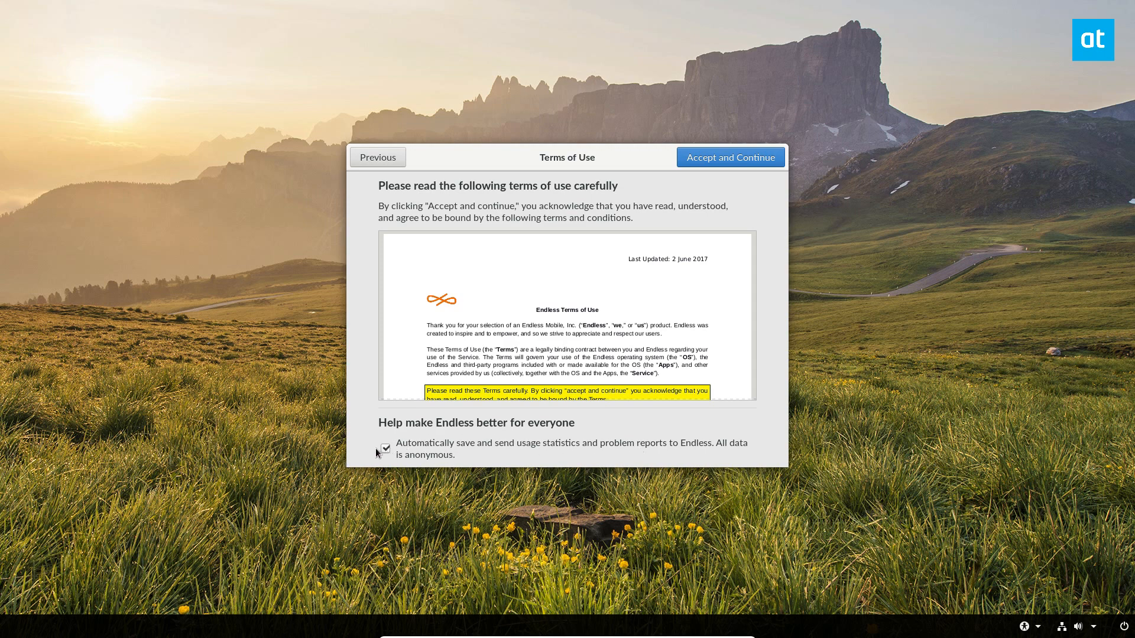
Turn off usage statistics sharing, review the terms, and accept them.
click(384, 448)
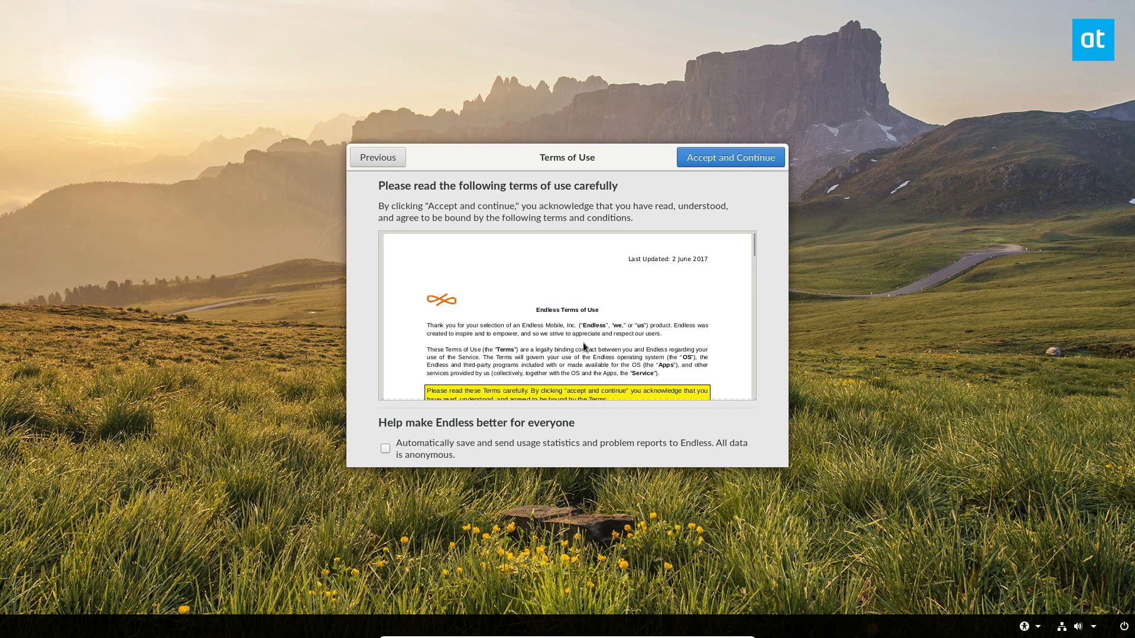
scroll(down, 3)
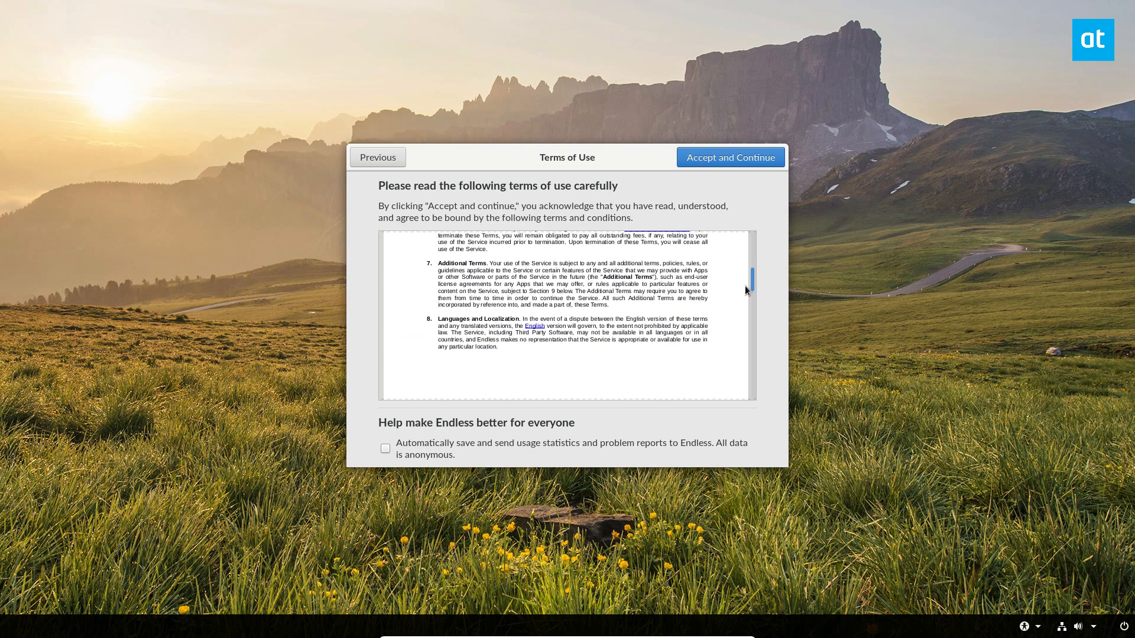
scroll(up, 3)
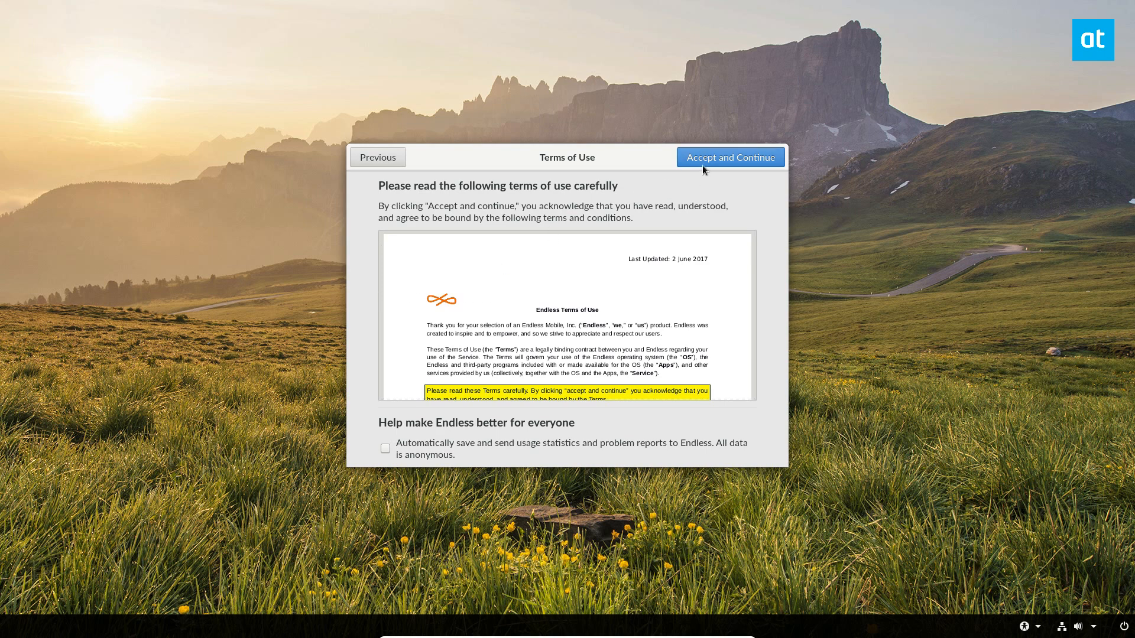
mouse_move(802, 172)
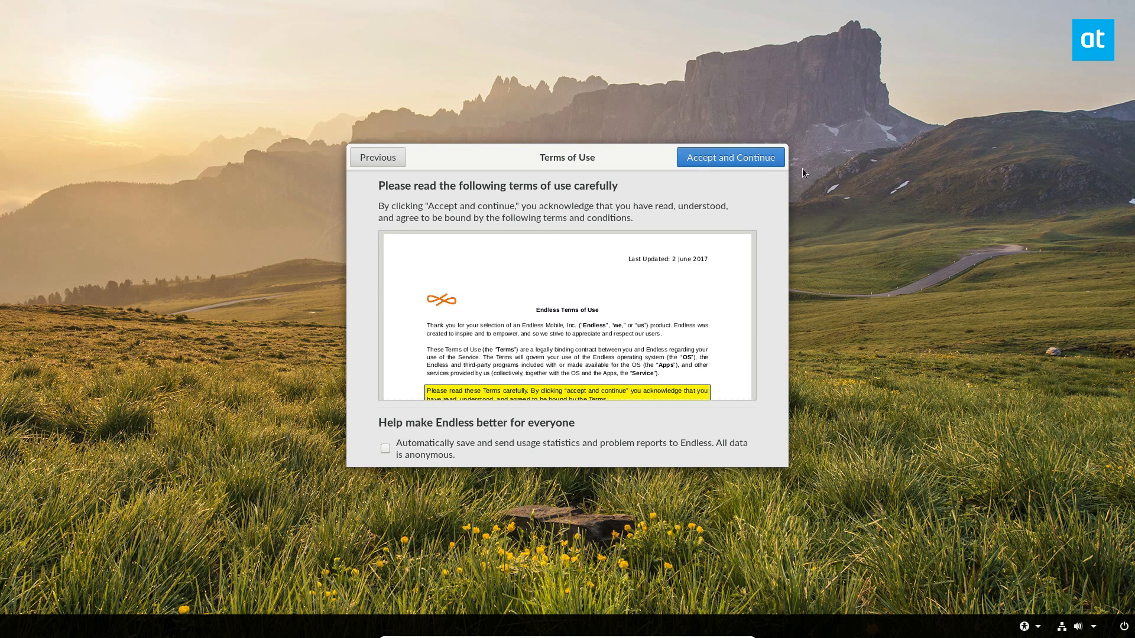
click(731, 157)
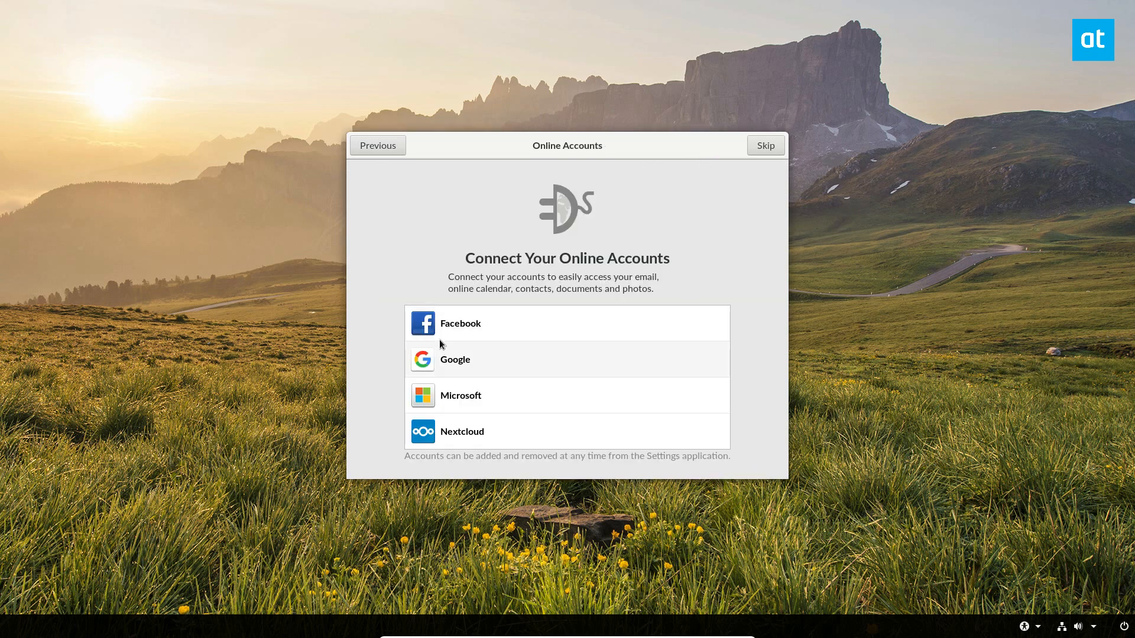
mouse_move(652, 304)
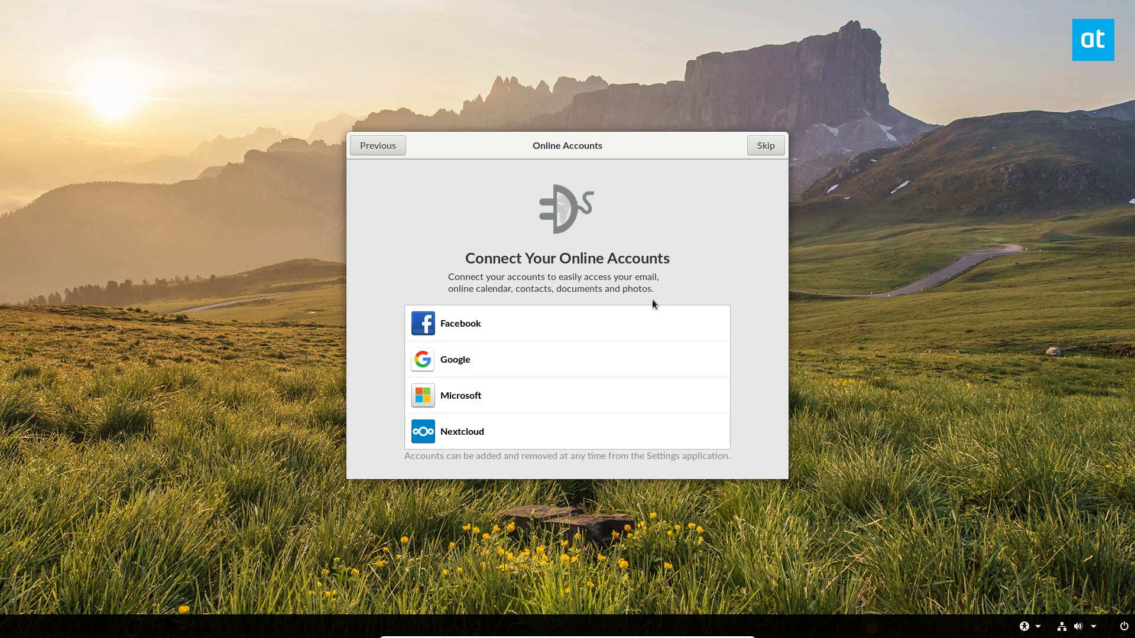
mouse_move(758, 165)
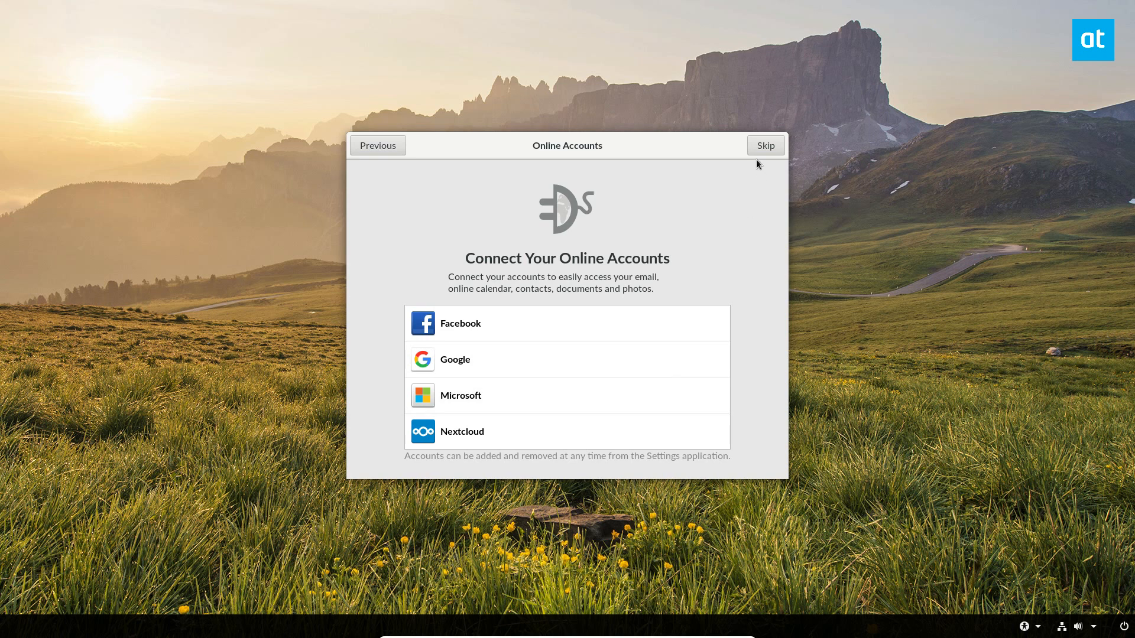
mouse_move(764, 145)
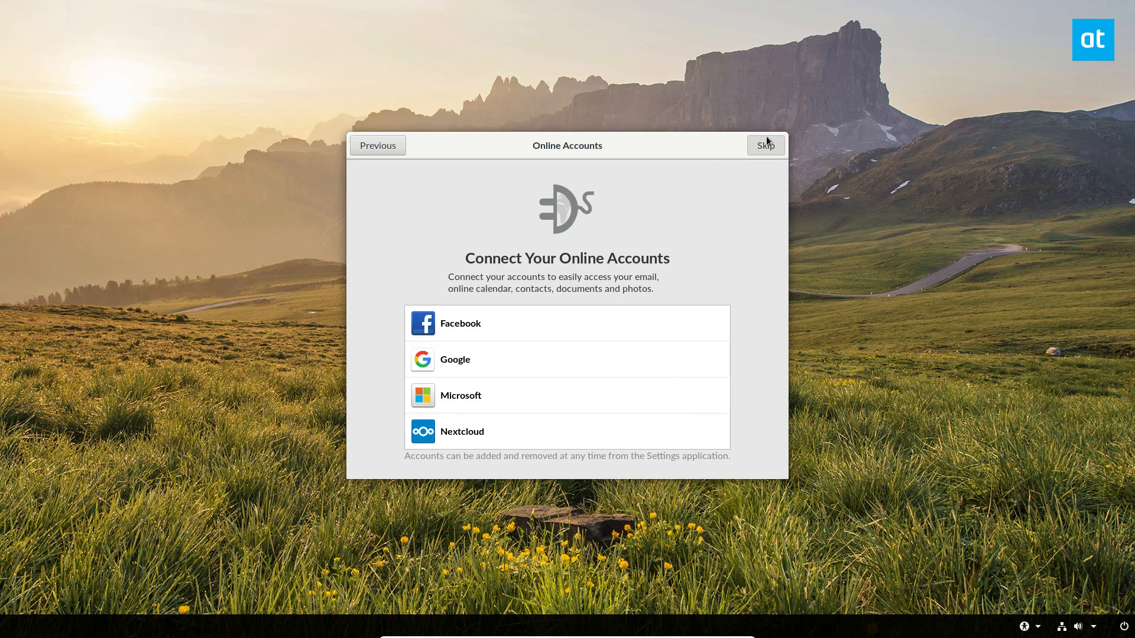
Skip online accounts, enter full name 'Derrik Diener', and turn on password protection.
click(764, 145)
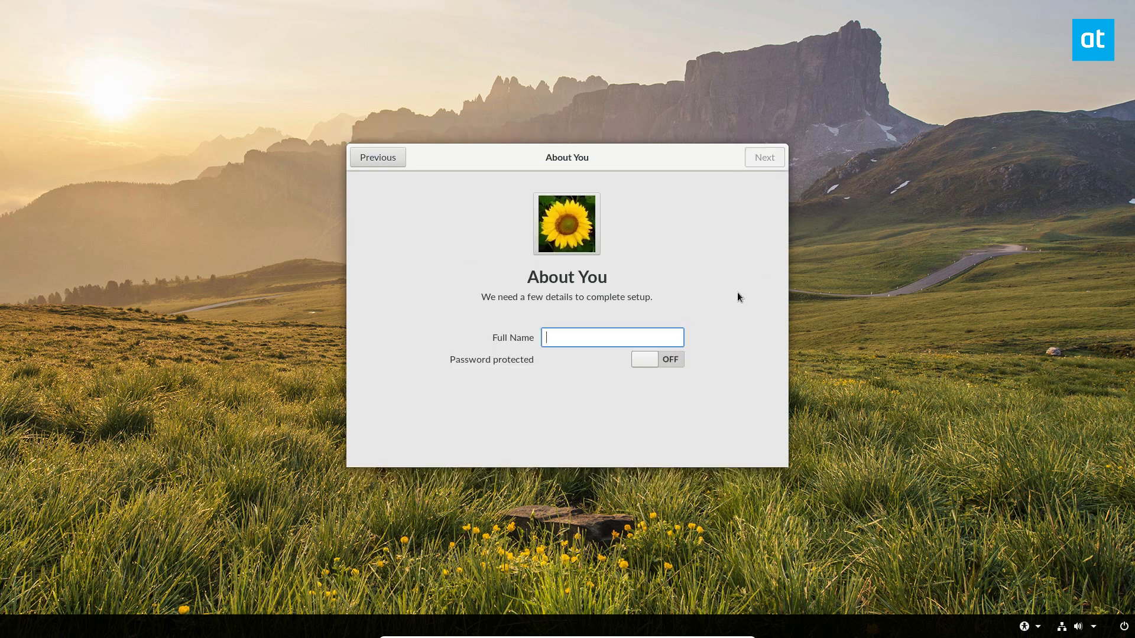
text(Derrik Diener)
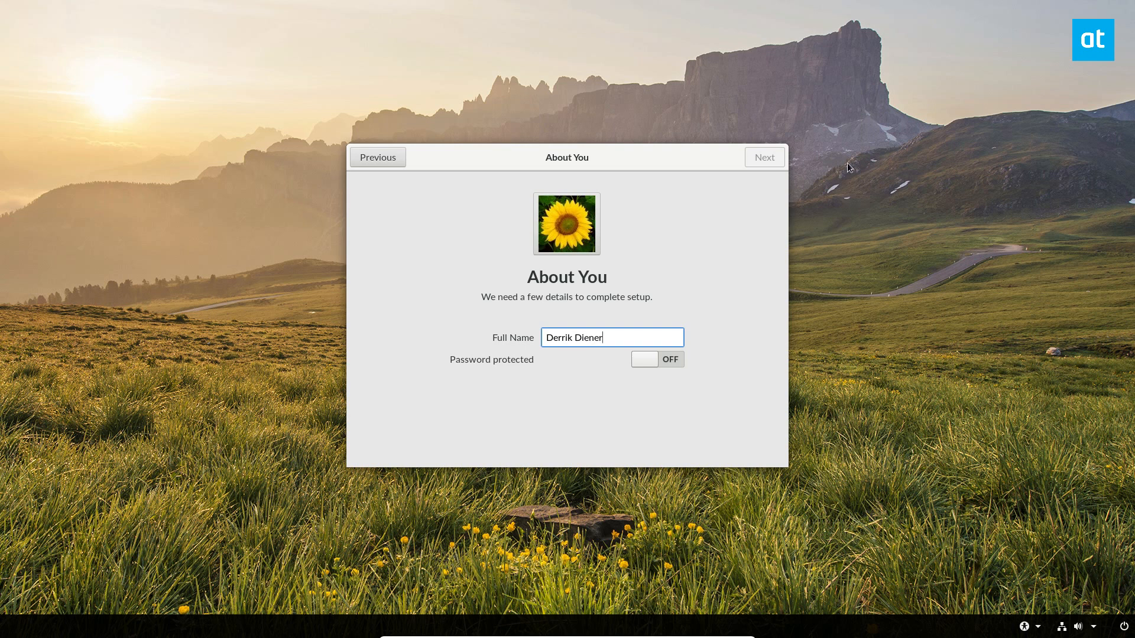
click(656, 358)
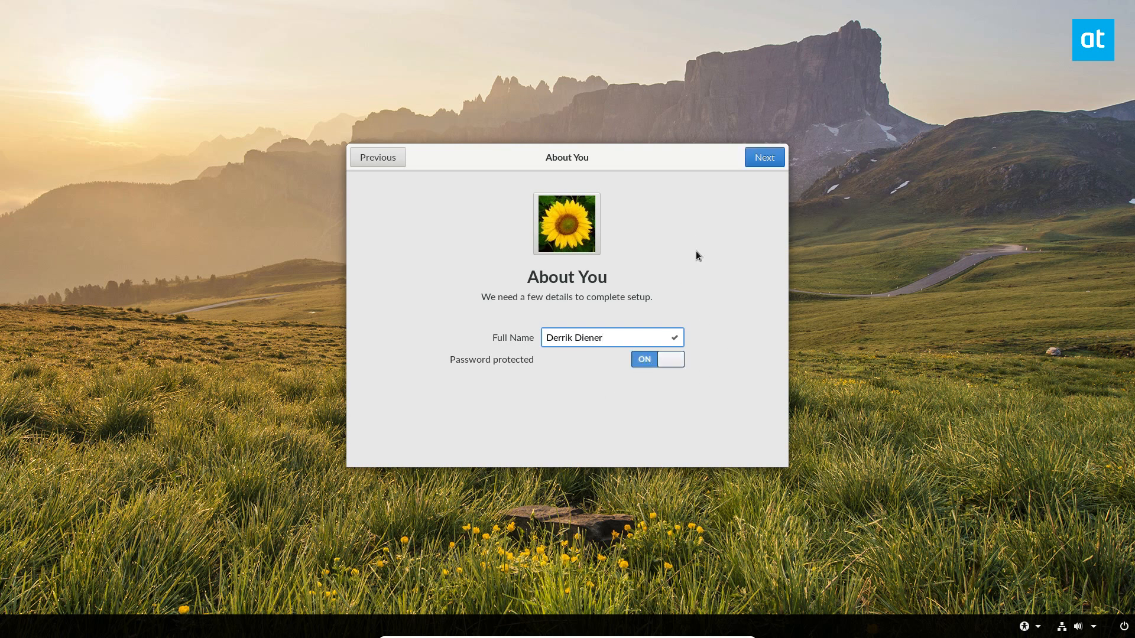
click(763, 157)
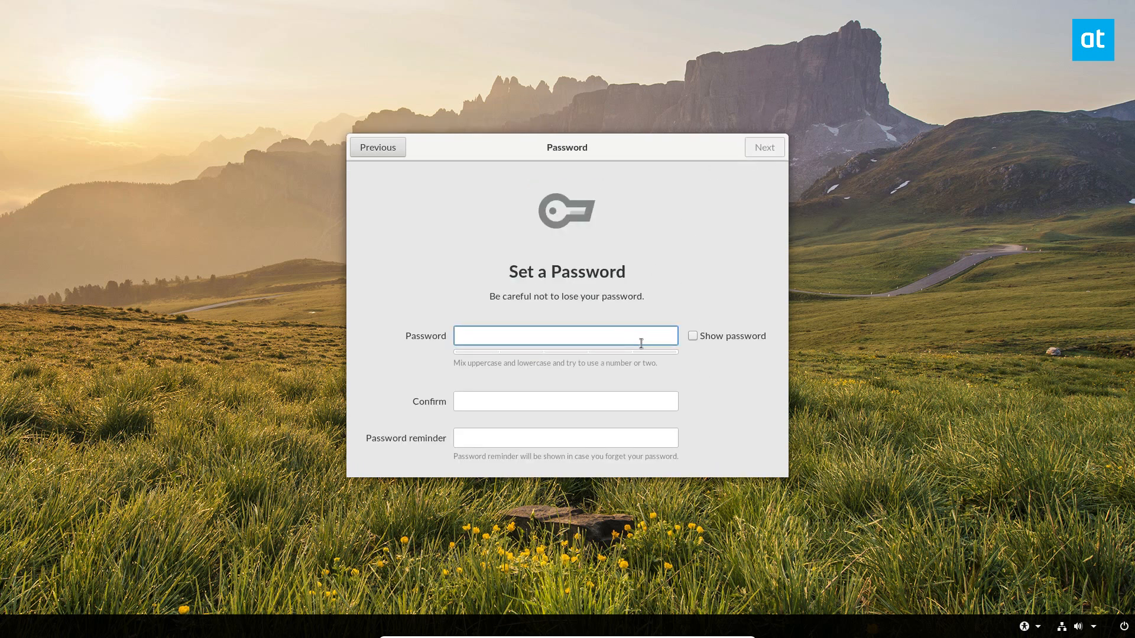
Enter and confirm the account password, add a password reminder, and continue.
text(a)
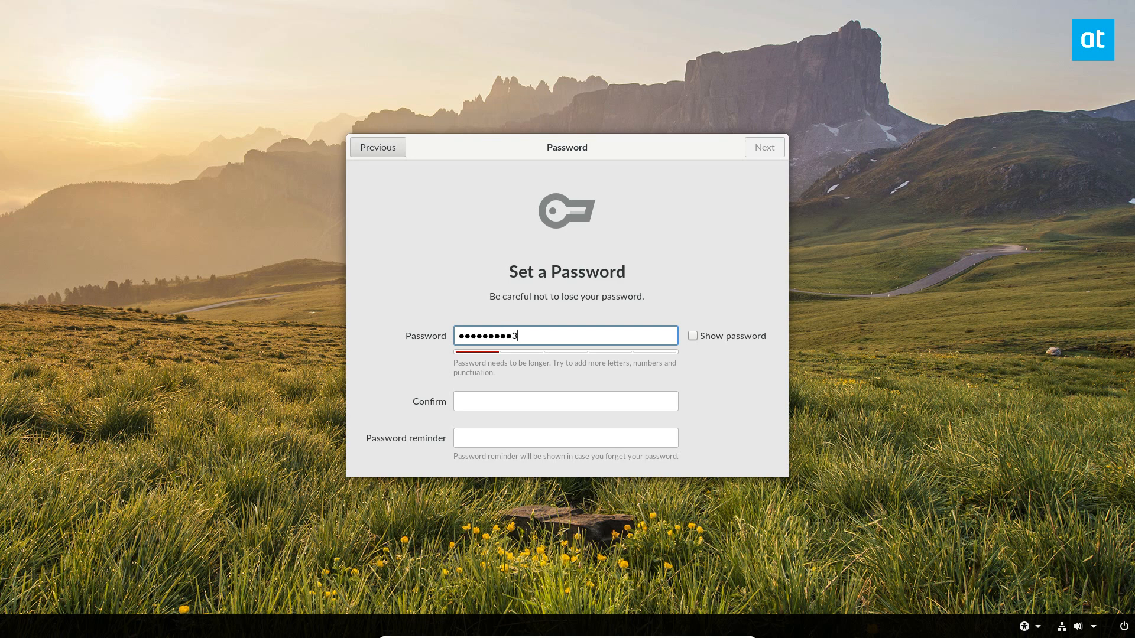
text(1)
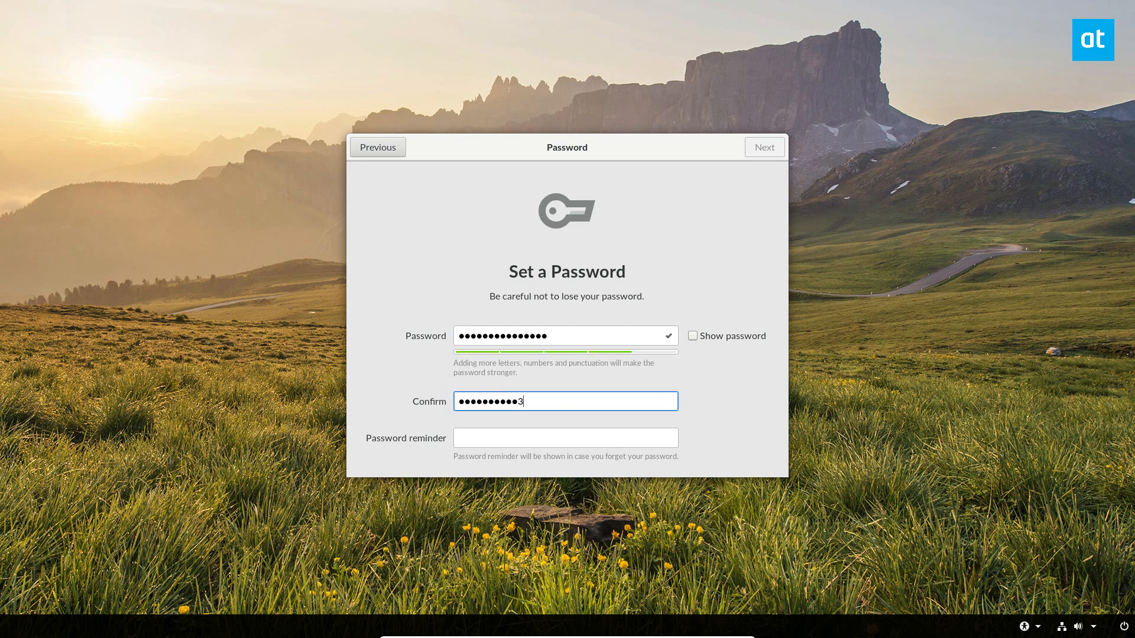
click(565, 437)
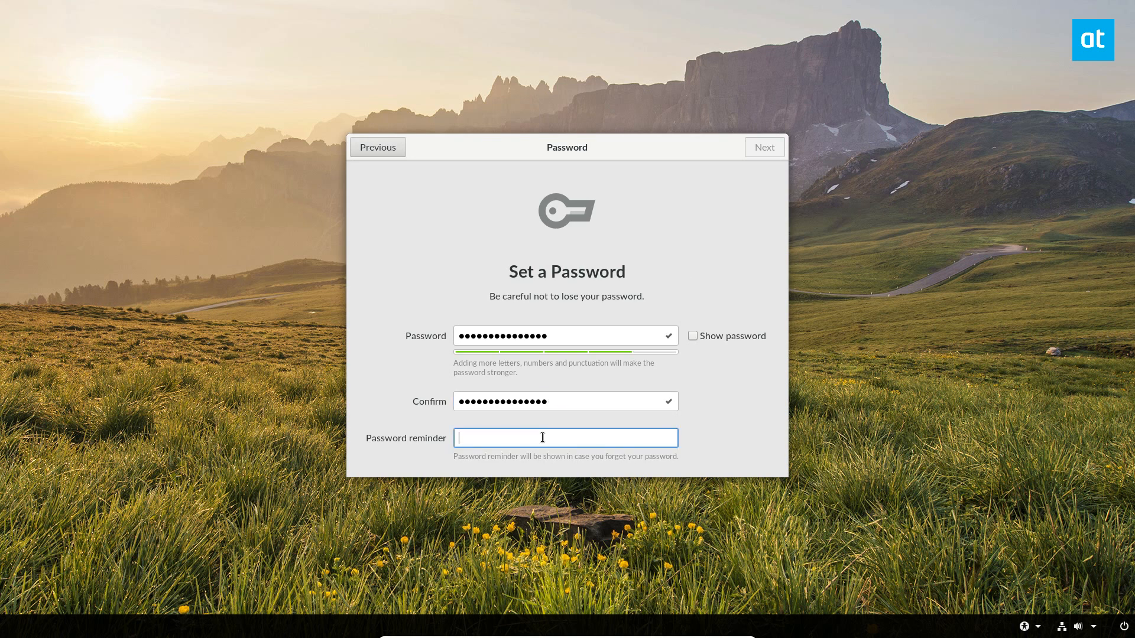
text(re)
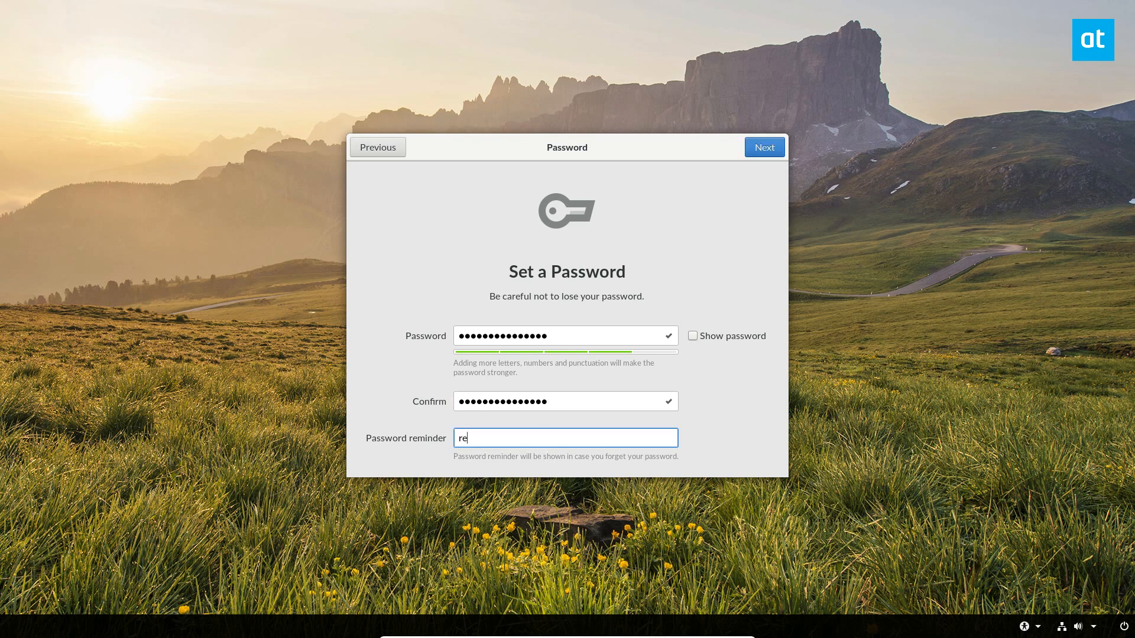
text(m)
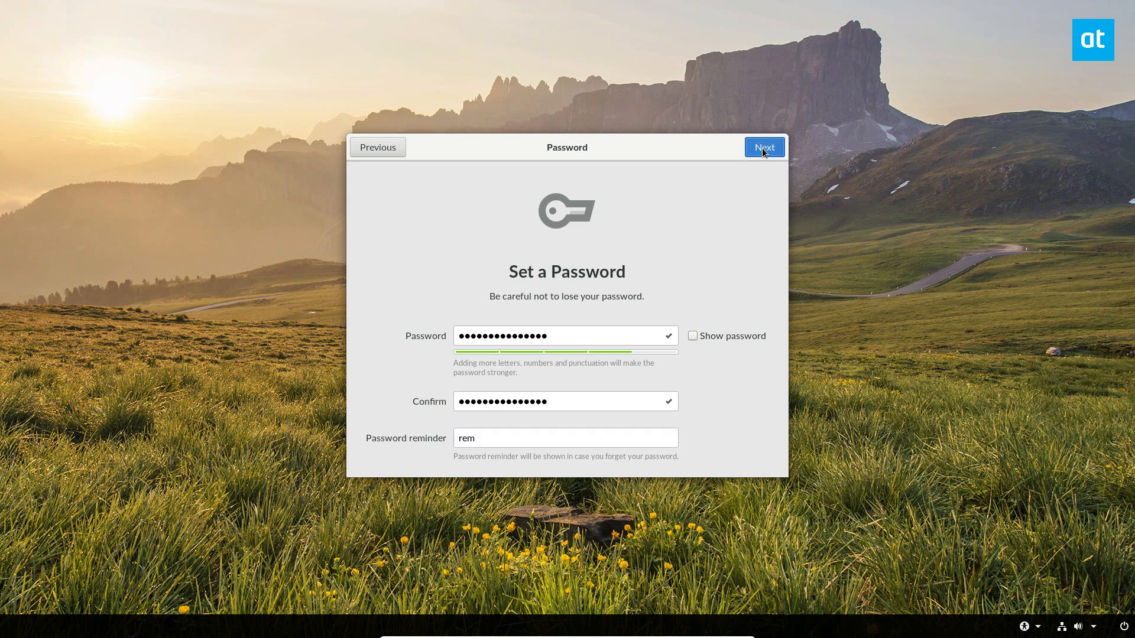
click(764, 148)
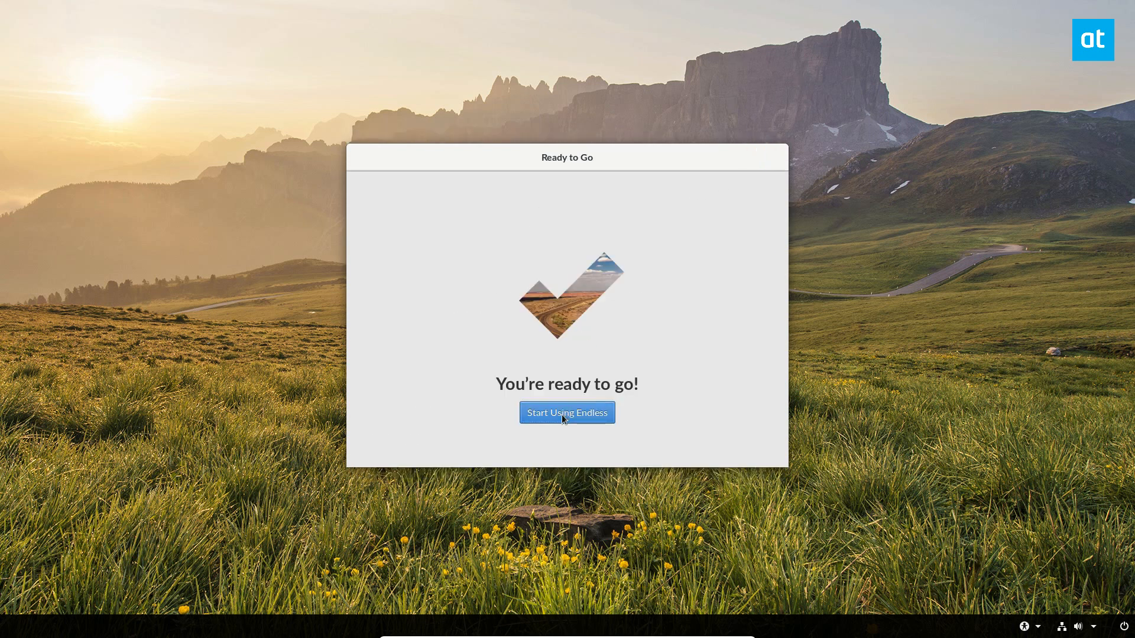
Choose Start Using Endless on the Ready to Go screen.
click(567, 413)
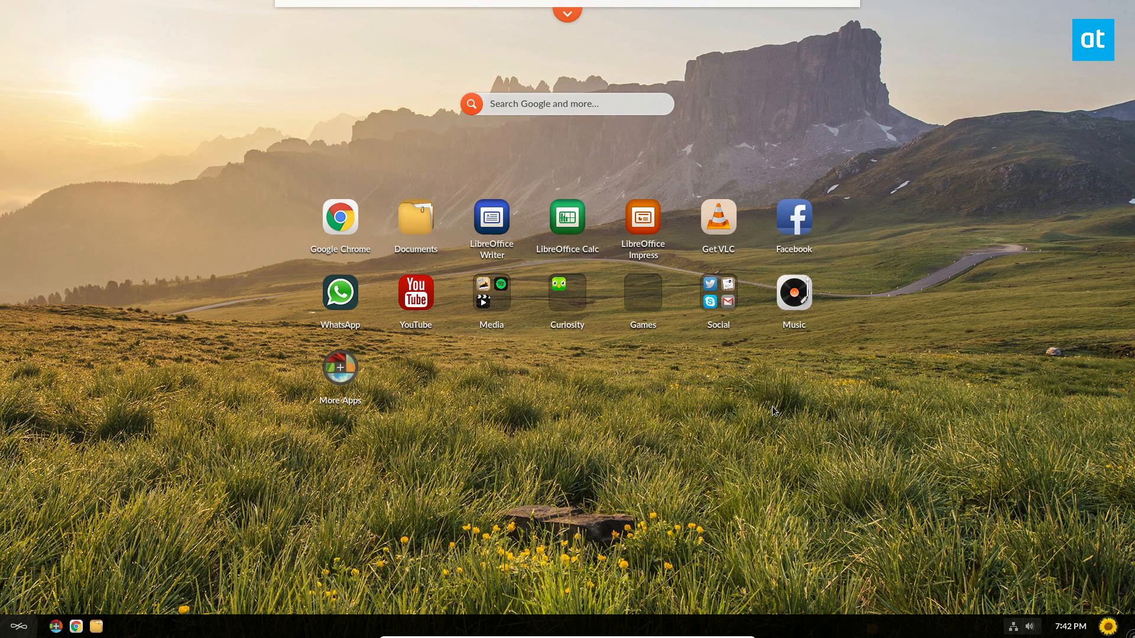
mouse_move(518, 297)
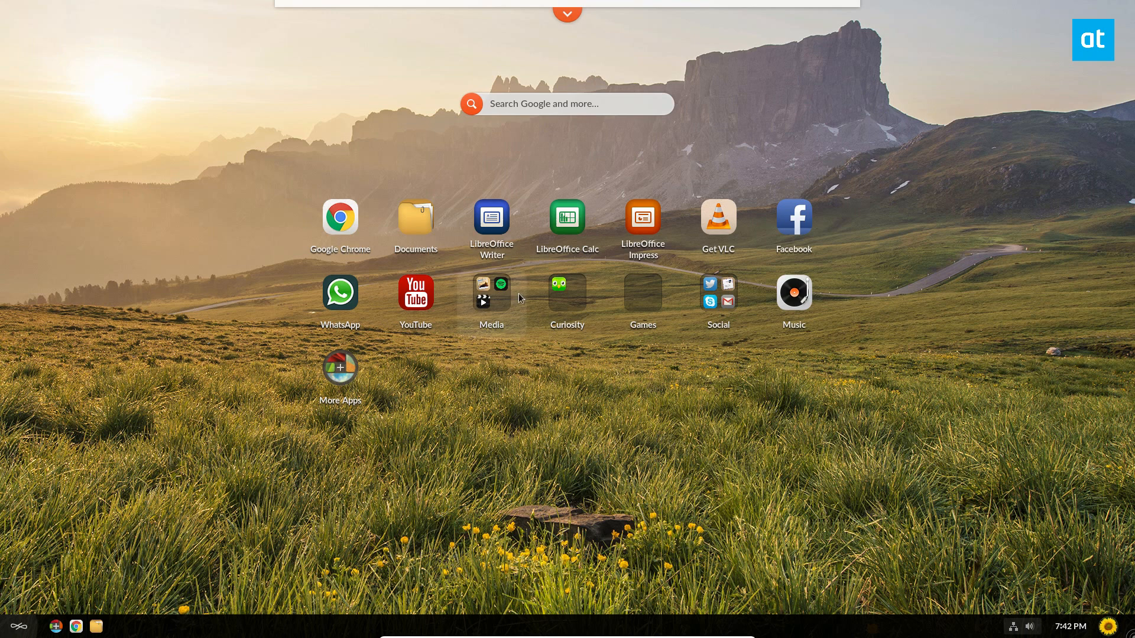
mouse_move(214, 190)
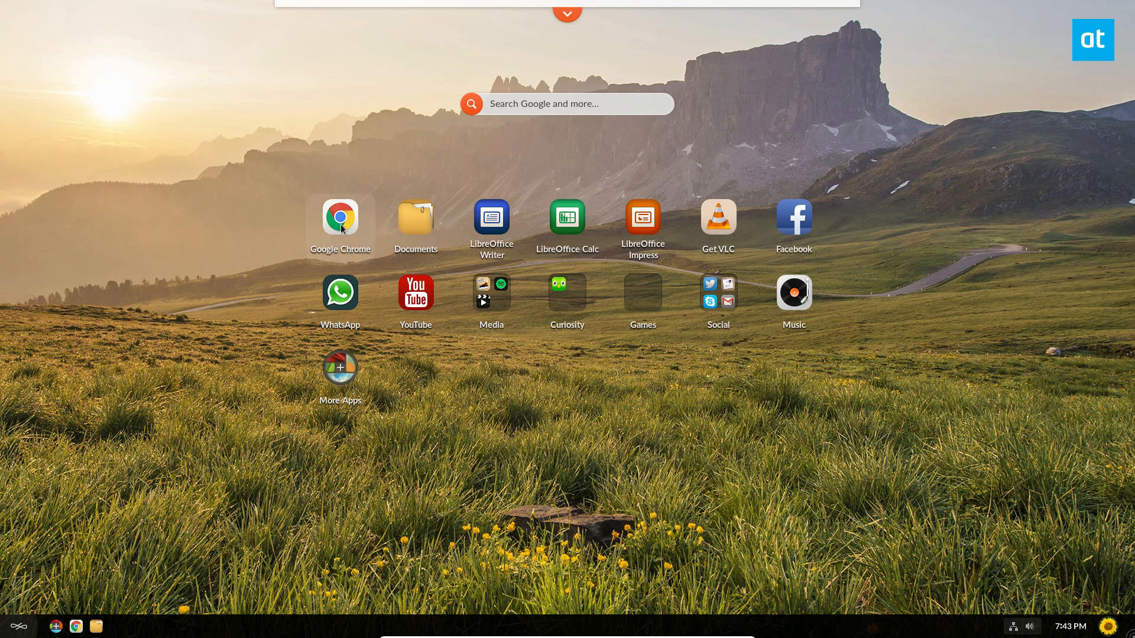
mouse_move(339, 294)
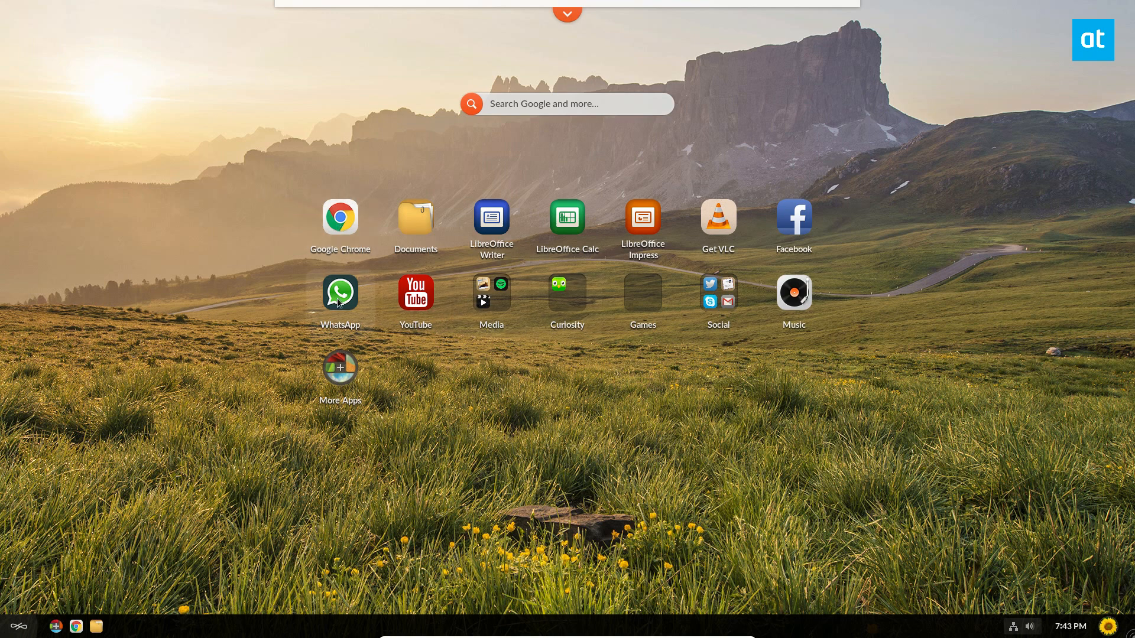
mouse_move(309, 257)
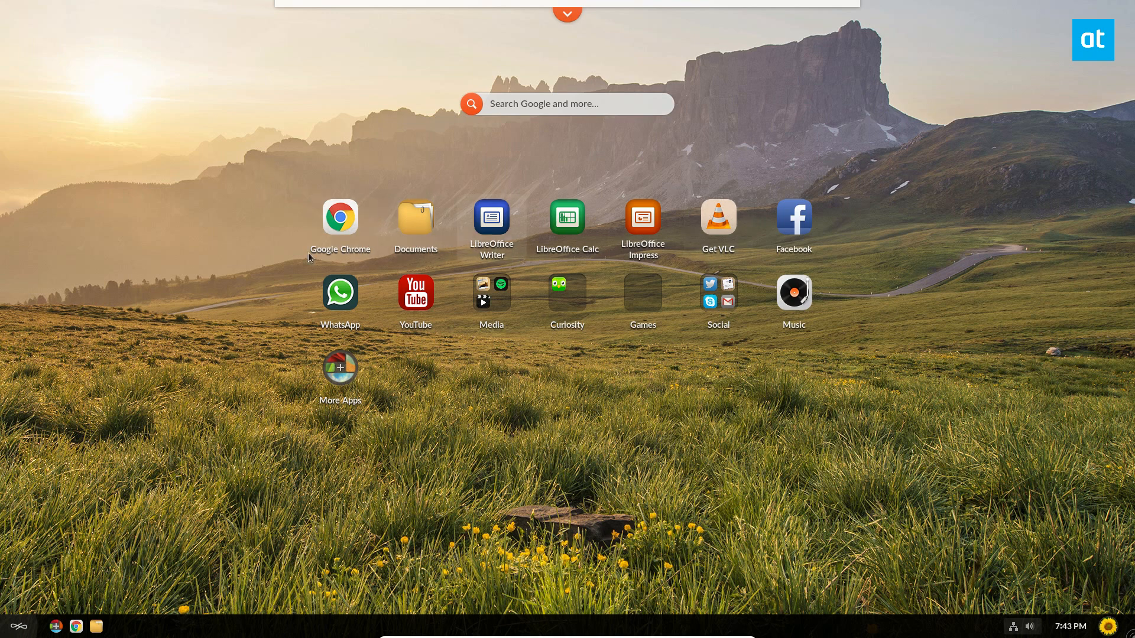
mouse_move(788, 336)
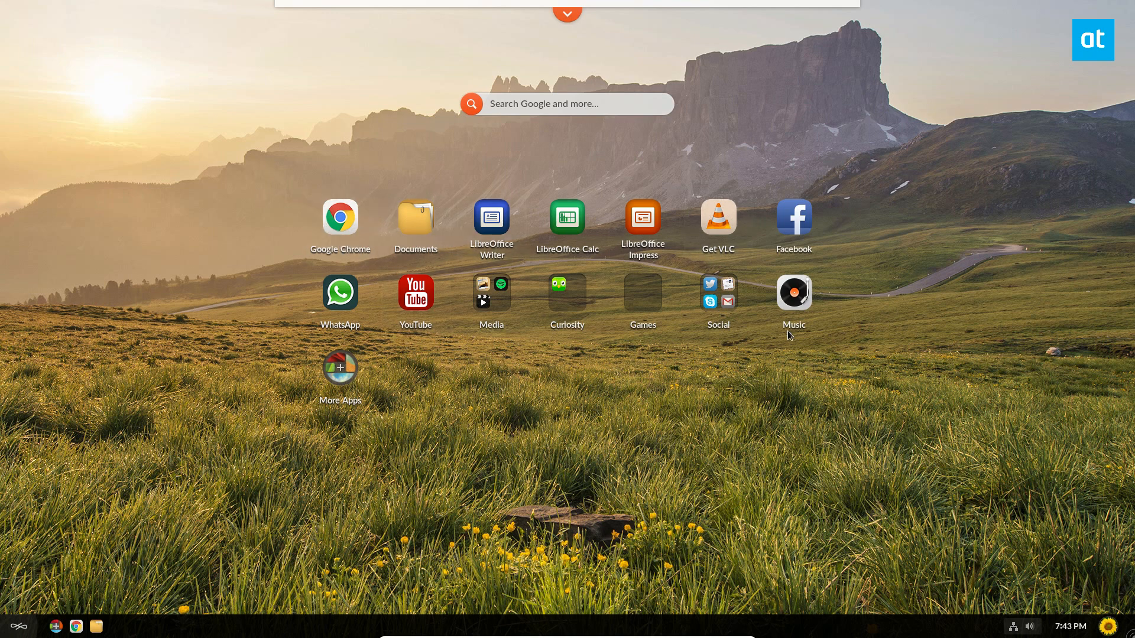
mouse_move(1010, 415)
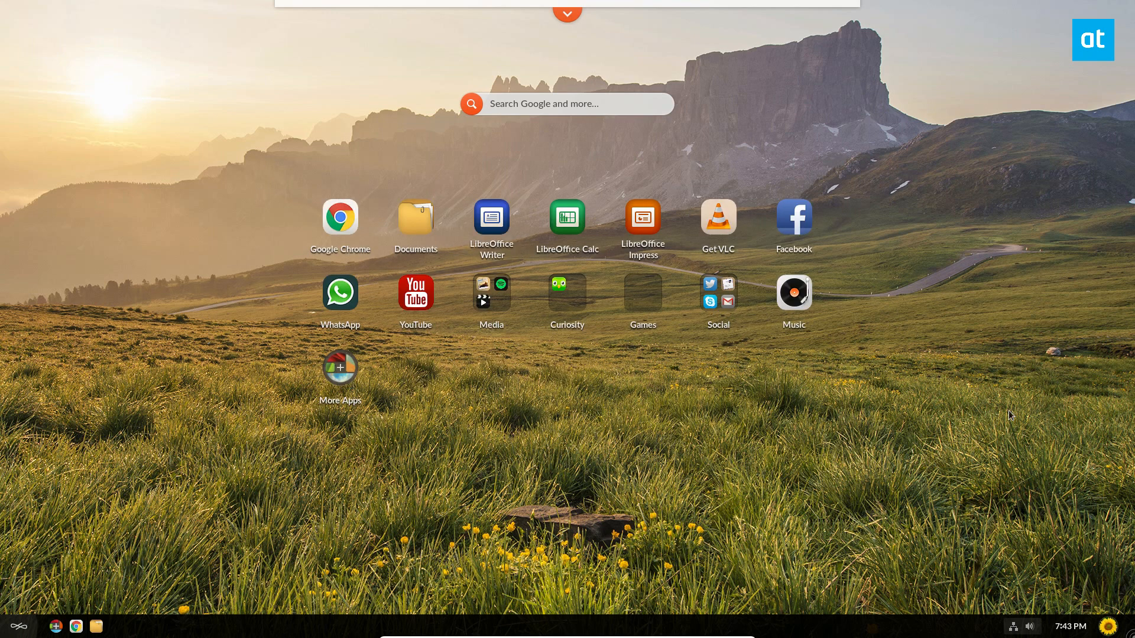
mouse_move(1004, 389)
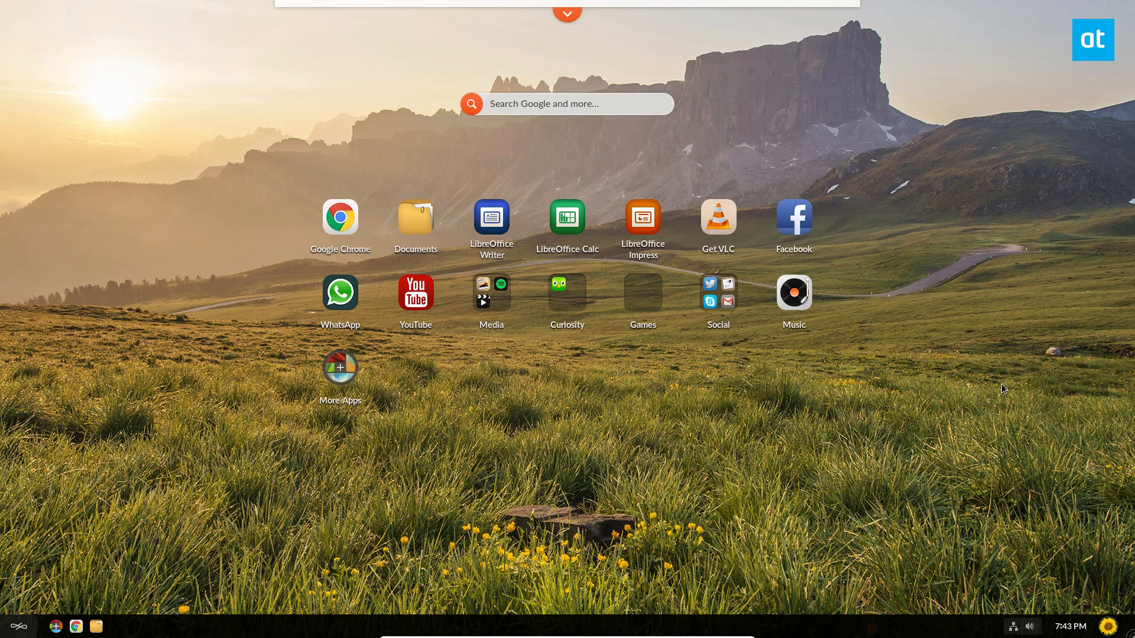